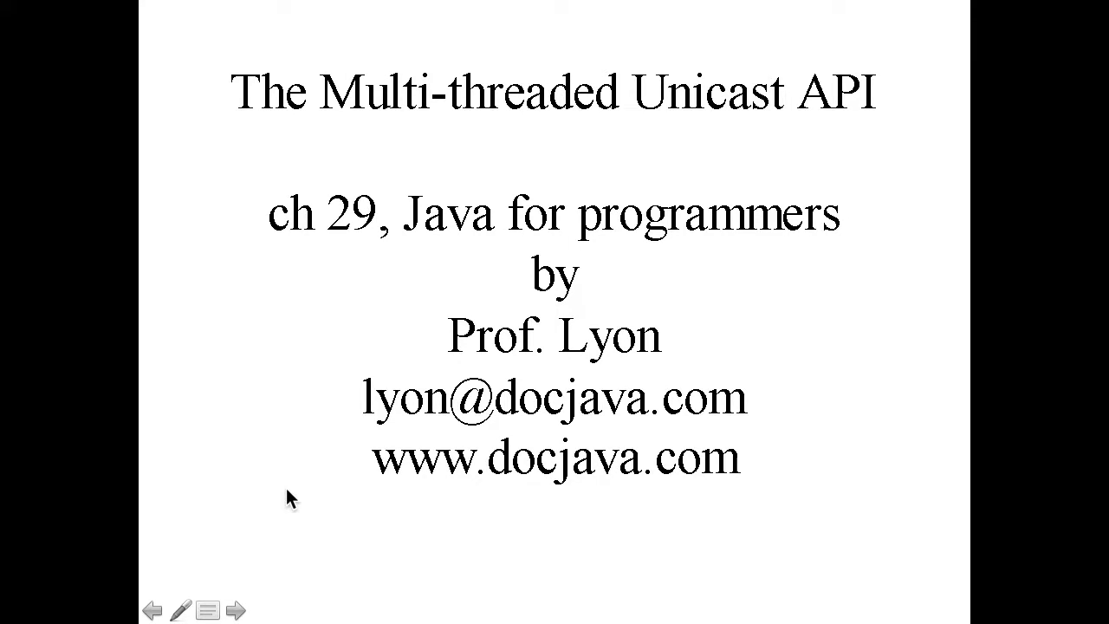
# Step: End the Unicast slide show and return to the slide 34 Multicast API title slide
pyautogui.click(235, 610)
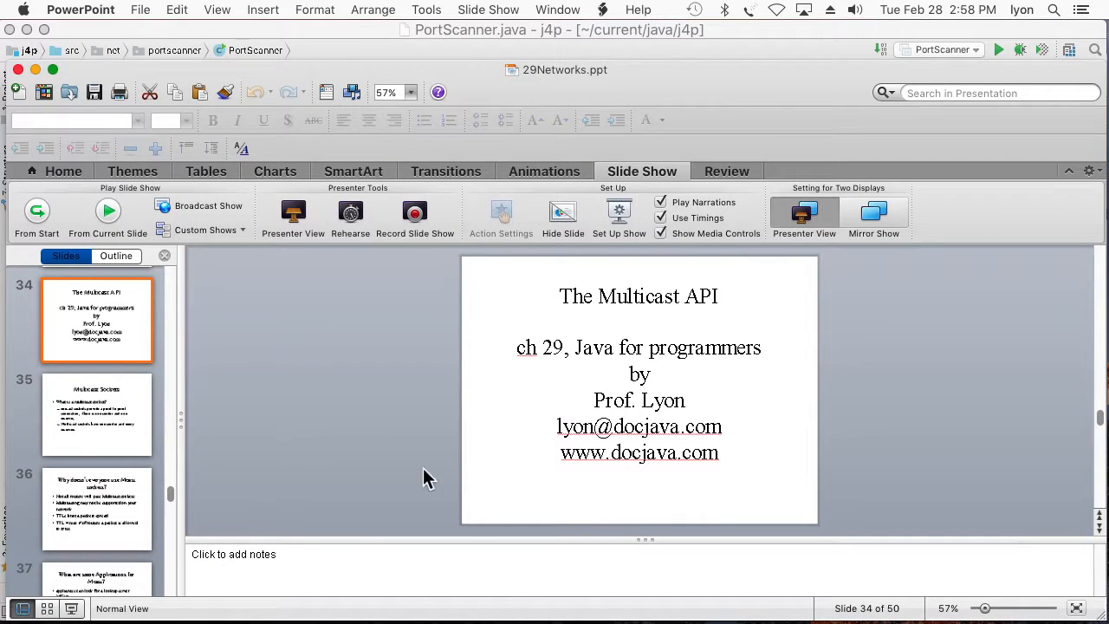
pyautogui.moveTo(592, 602)
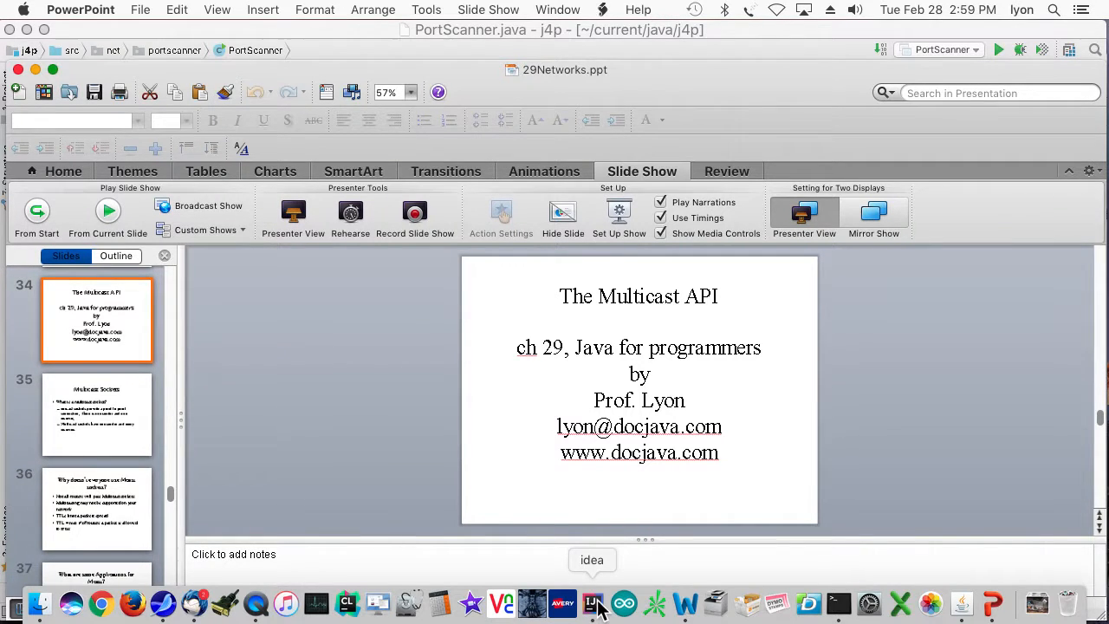
# Step: Switch to IntelliJ and work through PortScanner.main, selecting the host 'moon' and the host variable
pyautogui.click(592, 602)
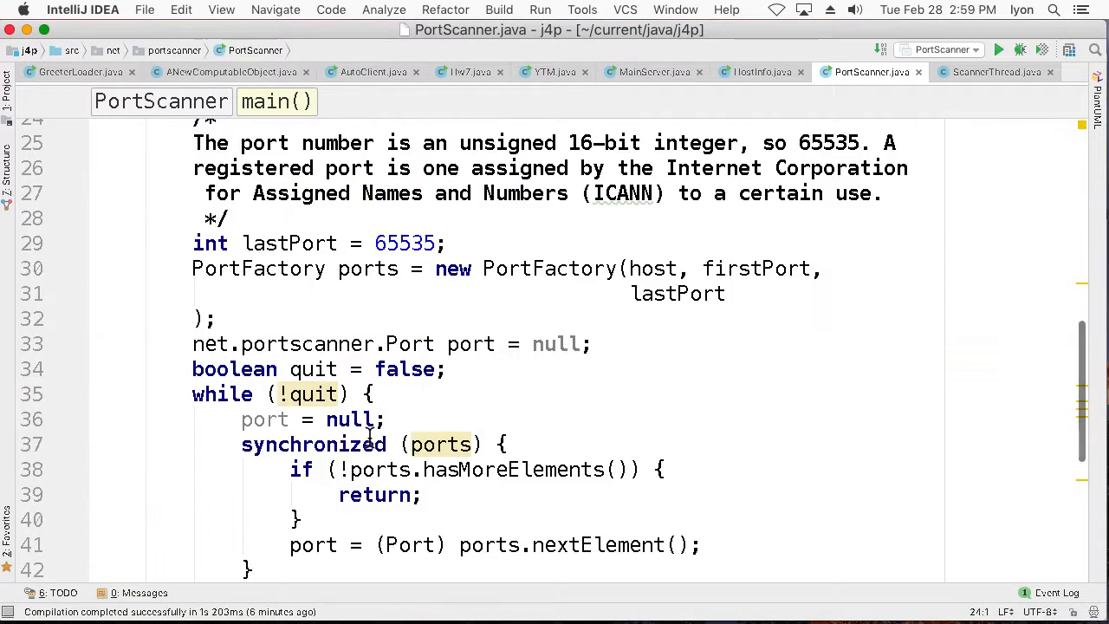
pyautogui.scroll(3)
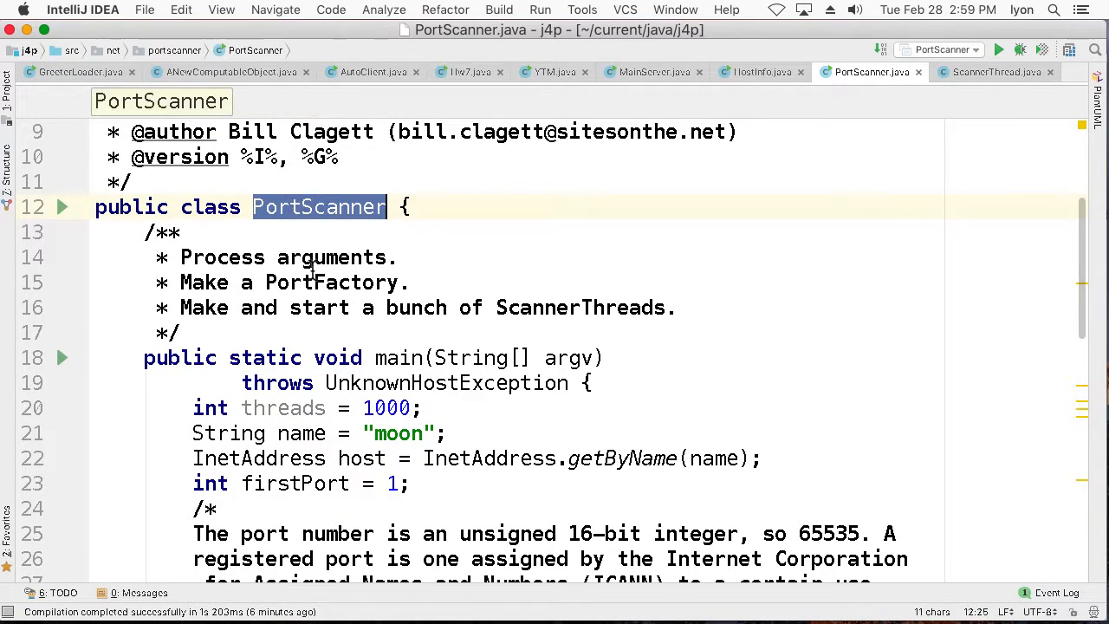
pyautogui.scroll(-3)
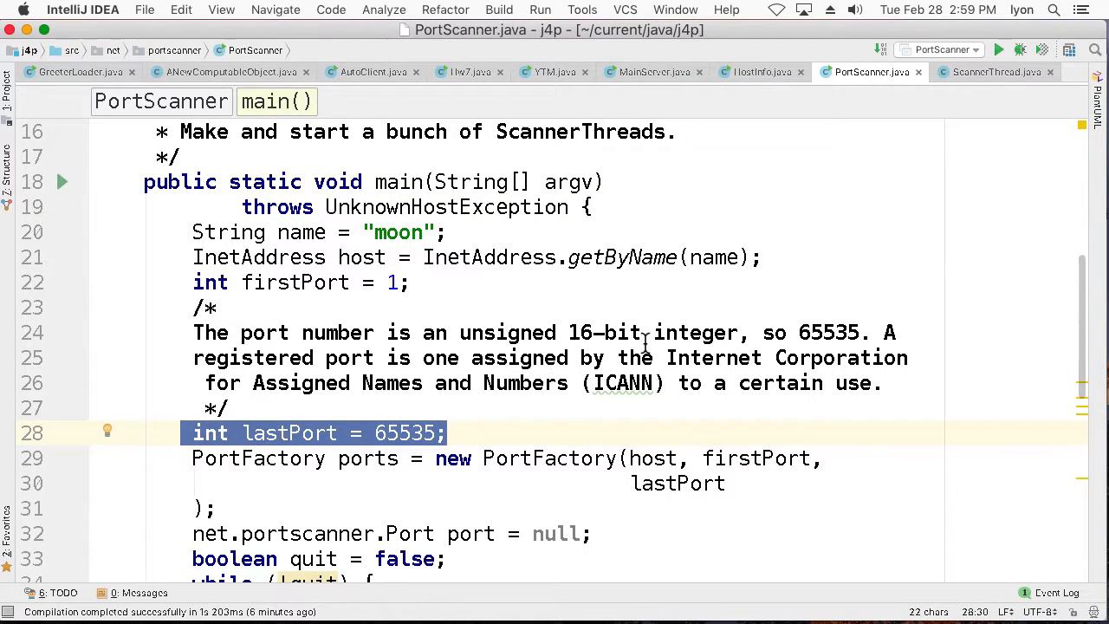
pyautogui.moveTo(621, 383)
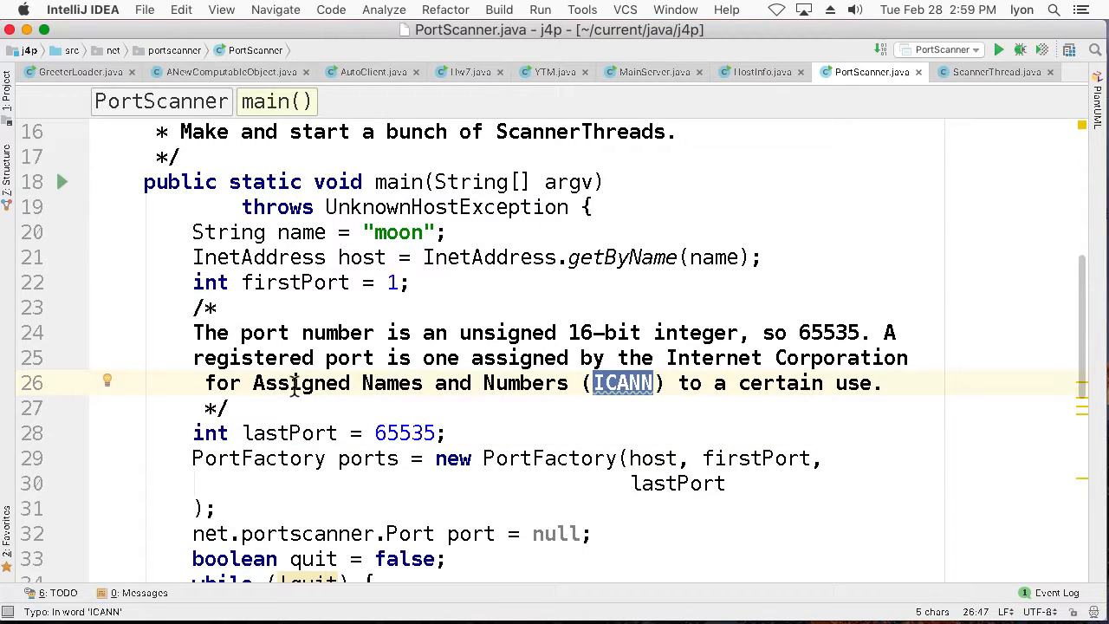
pyautogui.moveTo(407, 430)
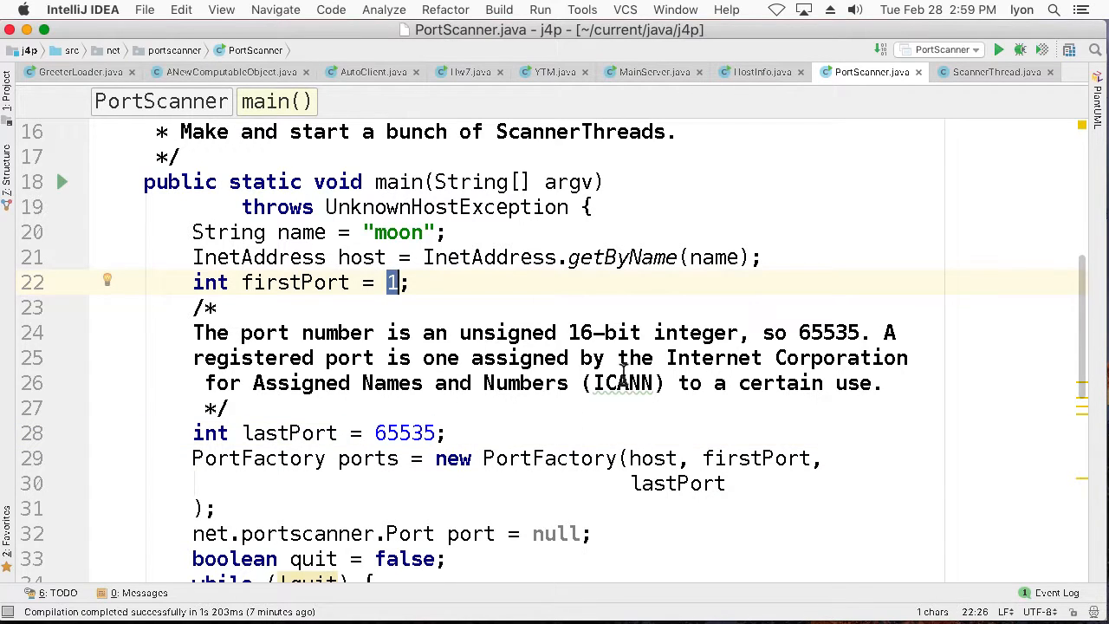
pyautogui.scroll(-3)
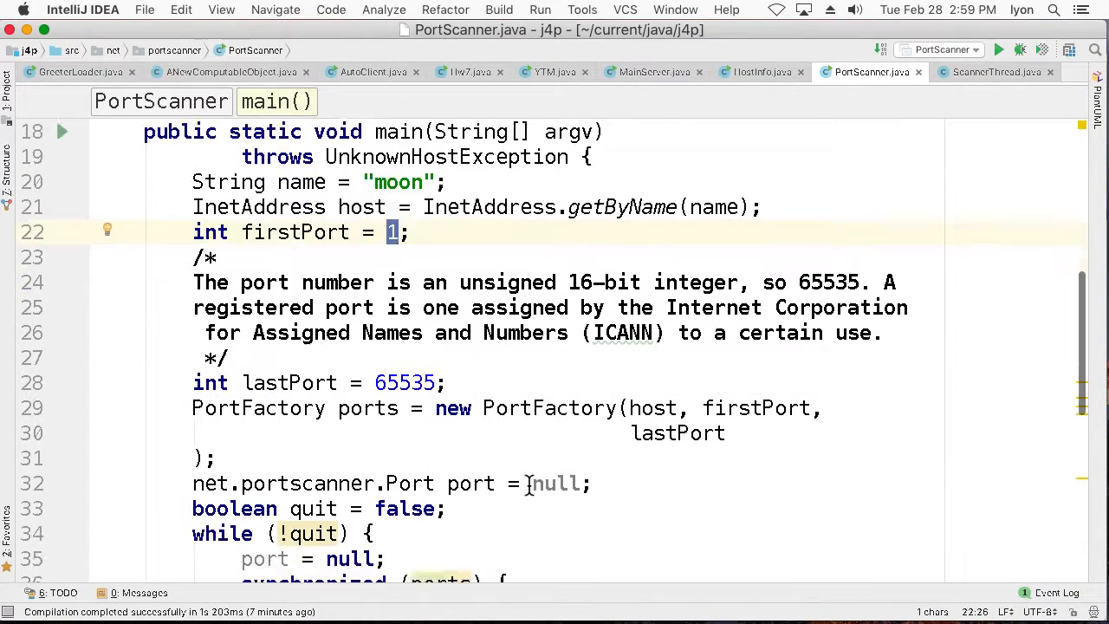
pyautogui.scroll(-3)
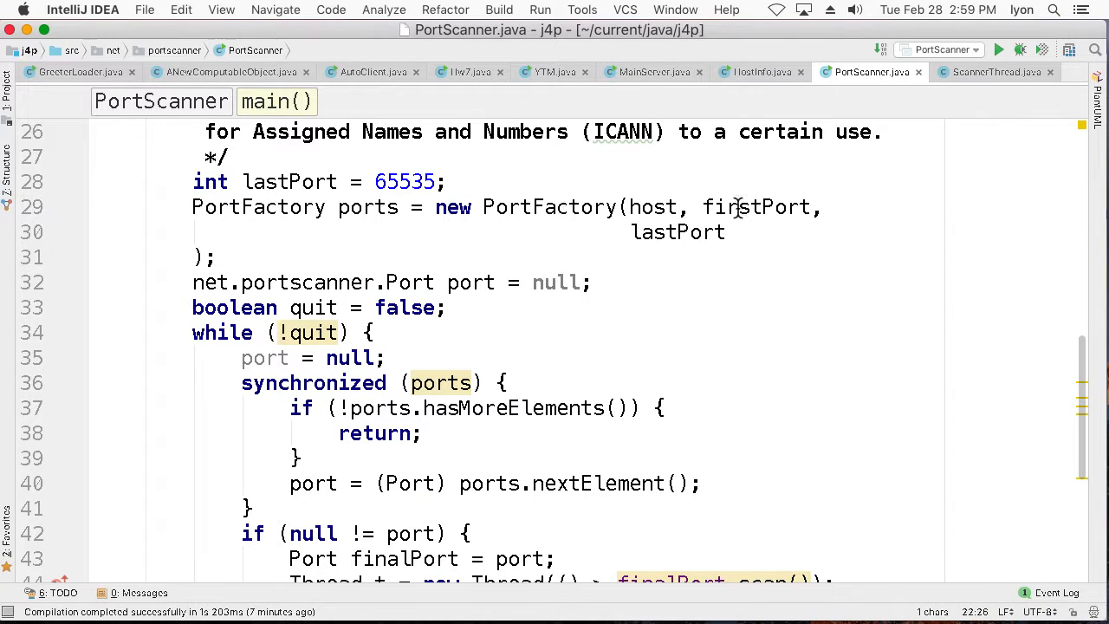
pyautogui.doubleClick(678, 231)
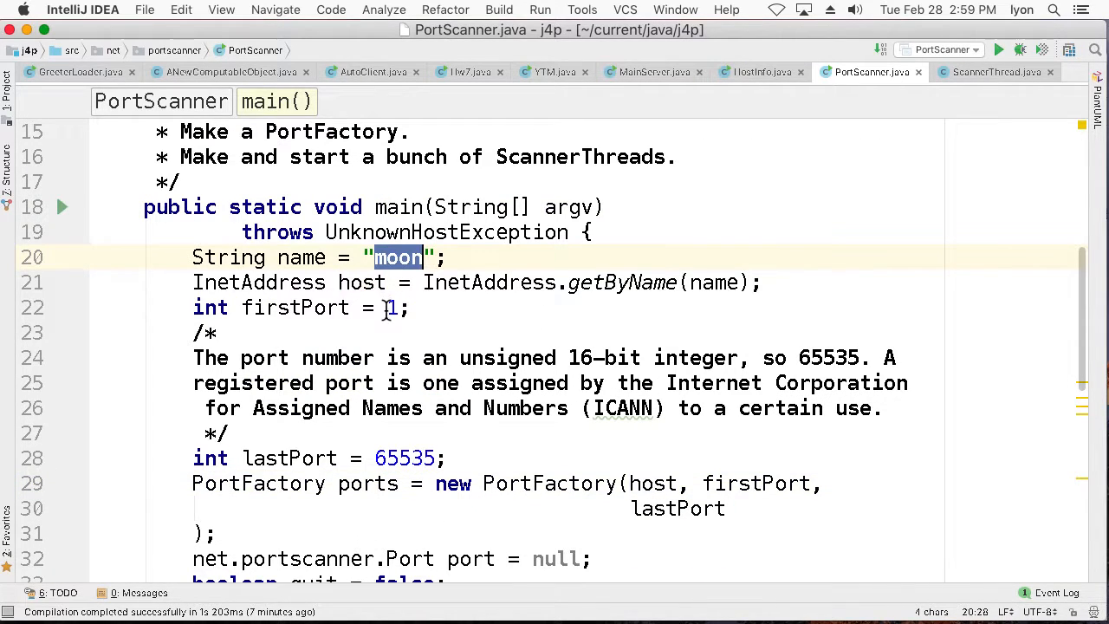
pyautogui.click(724, 282)
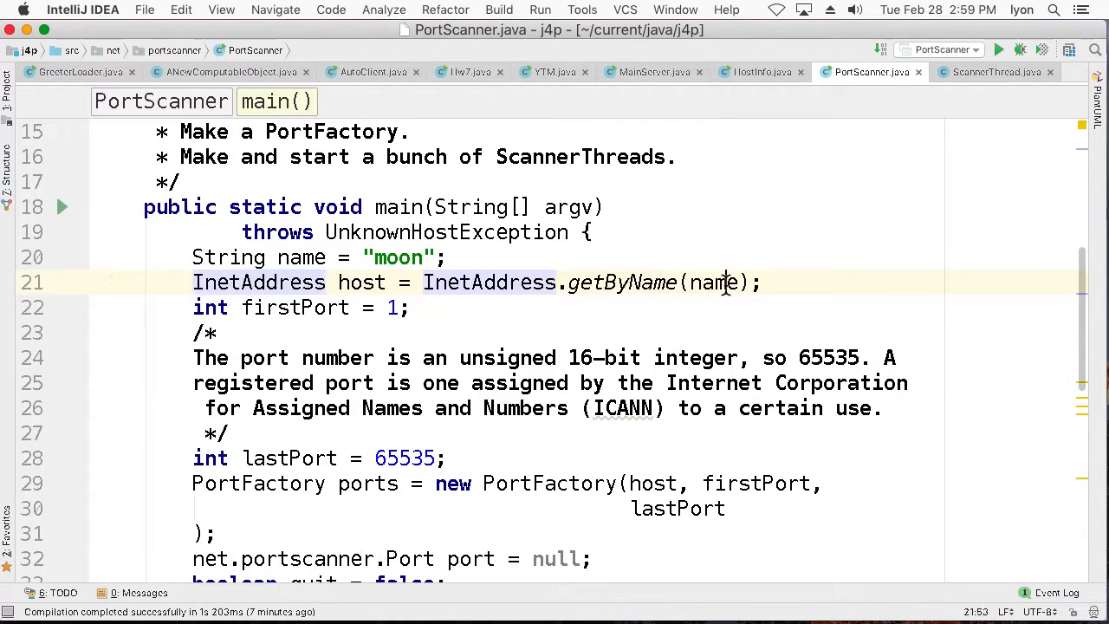
pyautogui.doubleClick(710, 282)
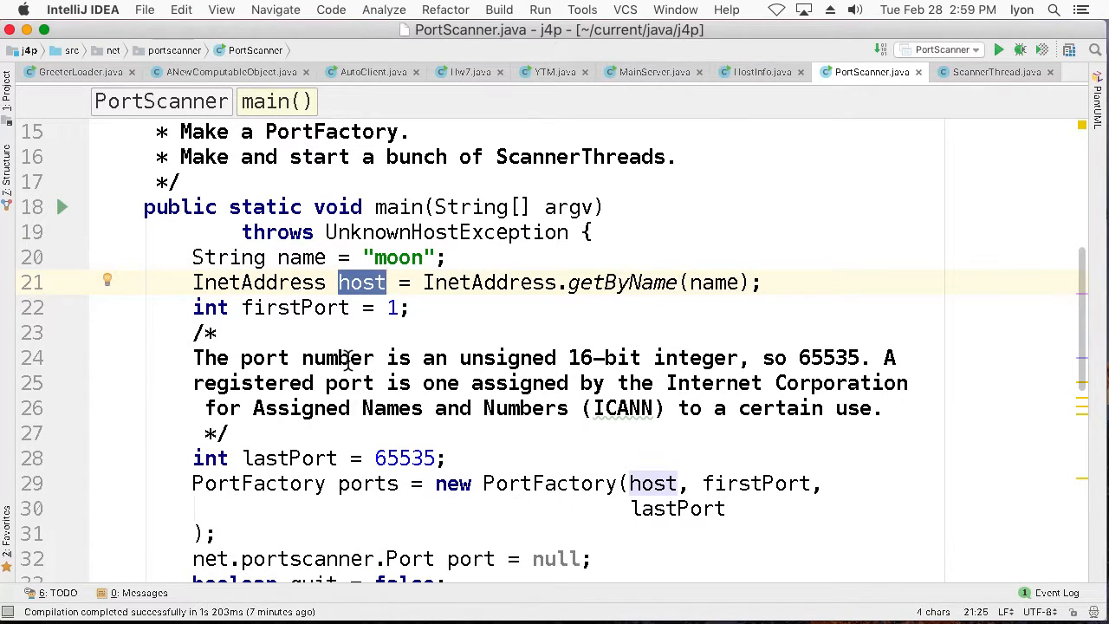
pyautogui.scroll(-3)
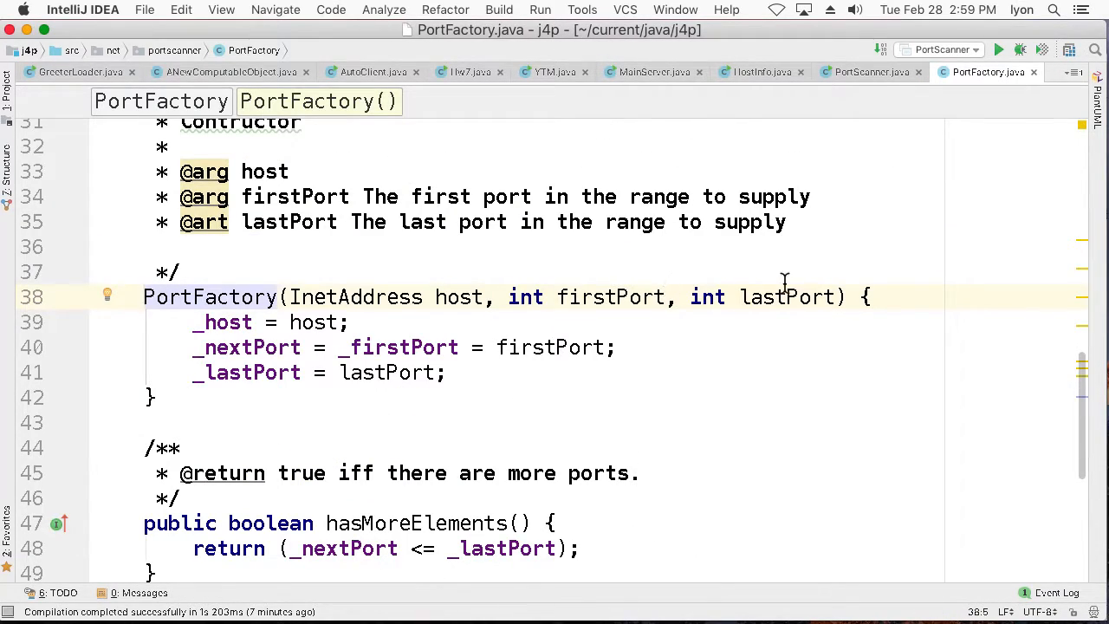
# Step: Scroll through PortFactory's fields, constructor, hasMoreElements and nextElement, ending at the constructor
pyautogui.scroll(-3)
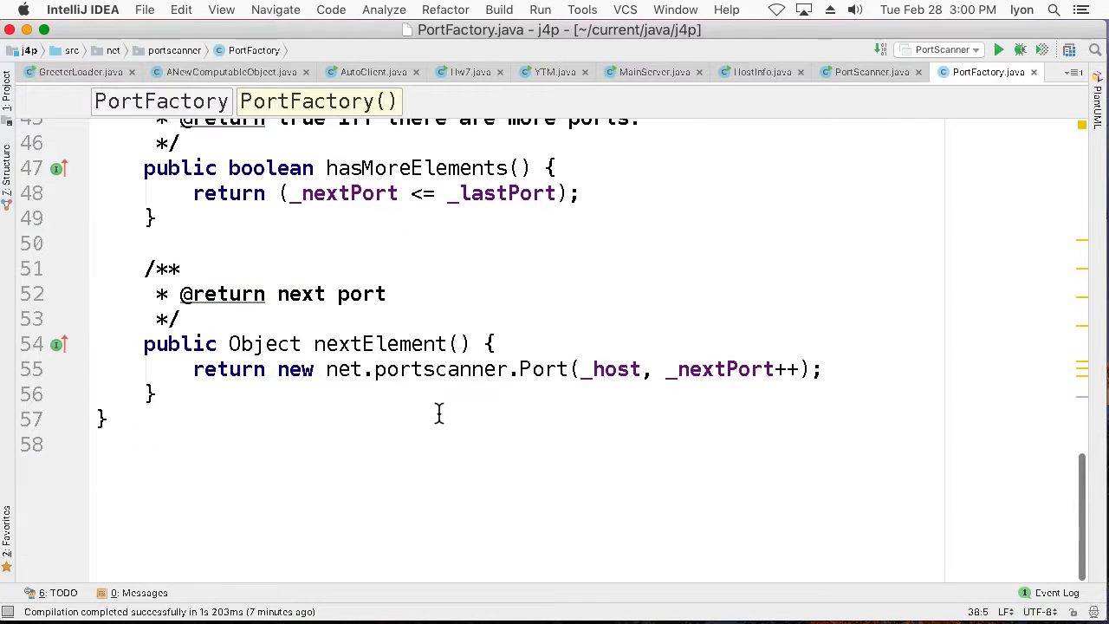
pyautogui.scroll(3)
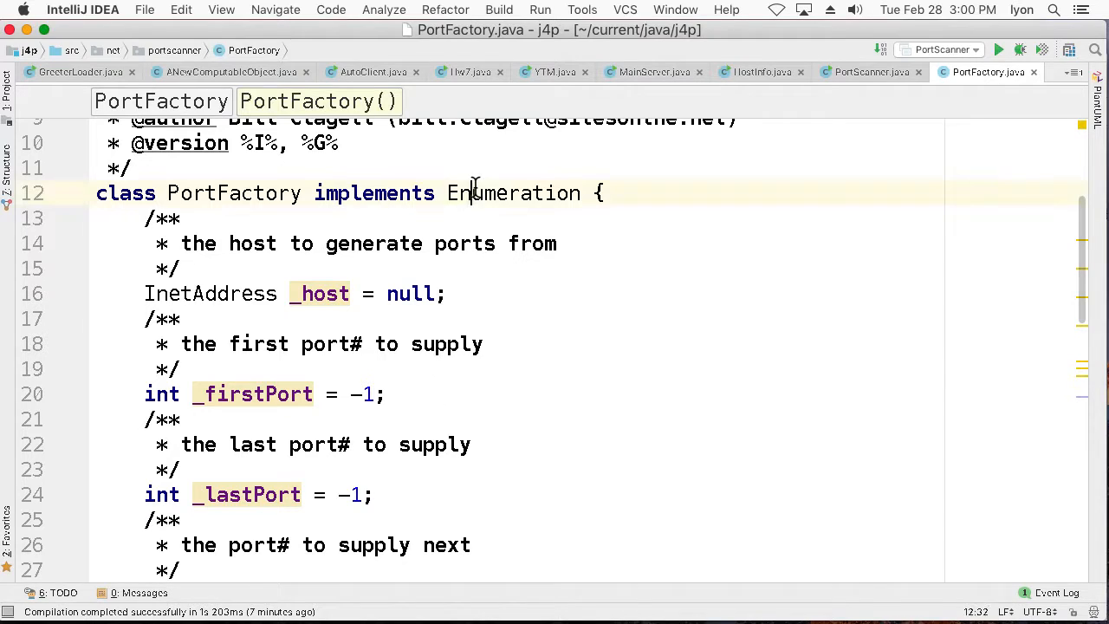
pyautogui.scroll(-3)
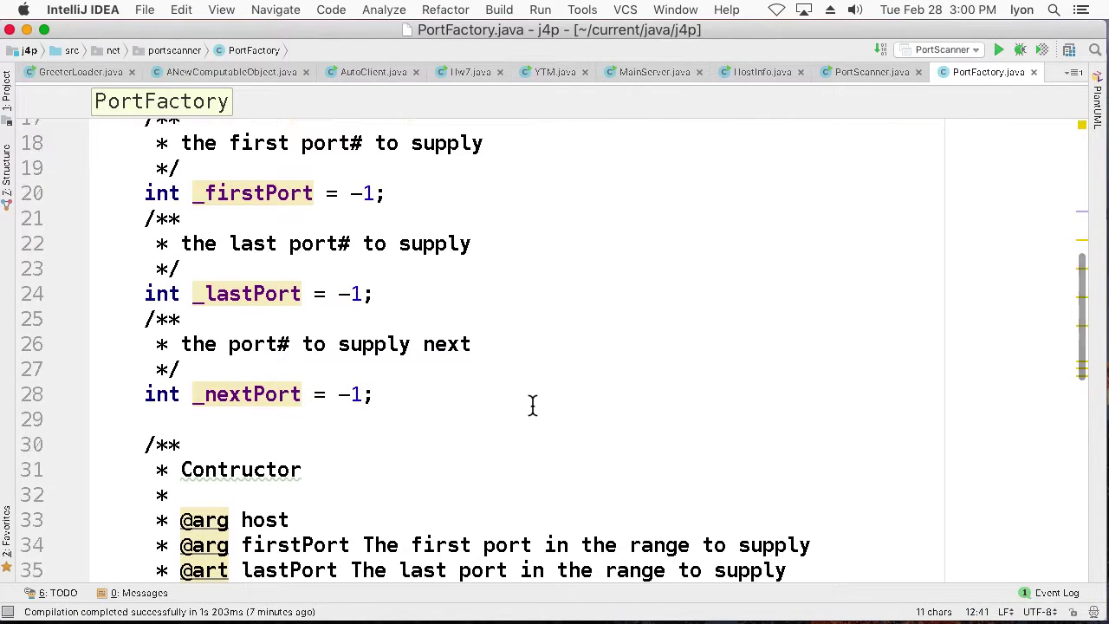
pyautogui.scroll(-3)
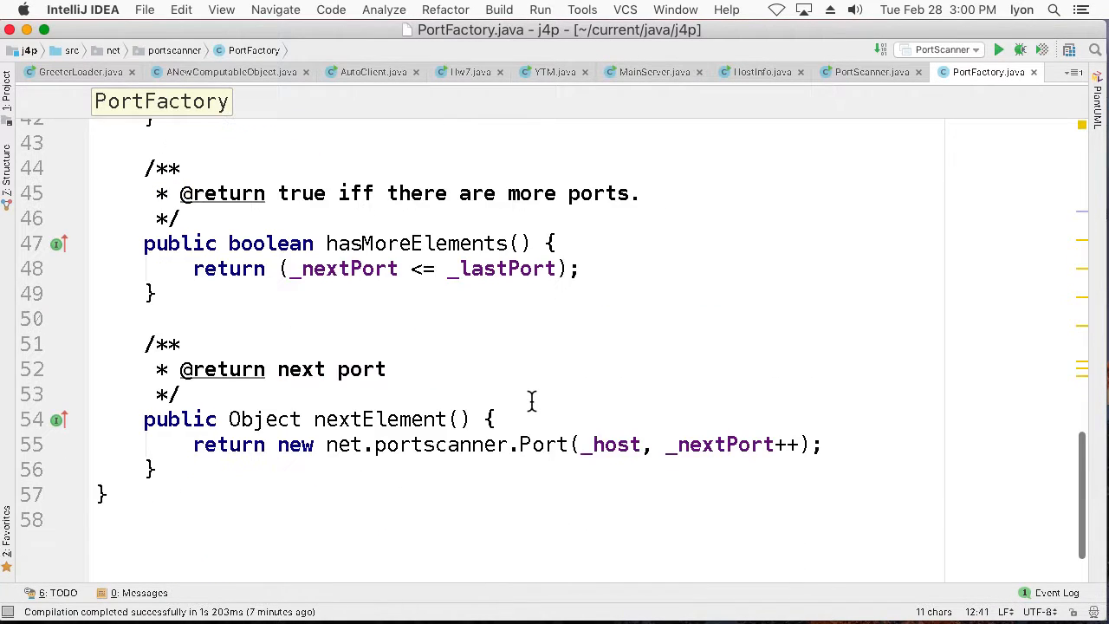
pyautogui.scroll(3)
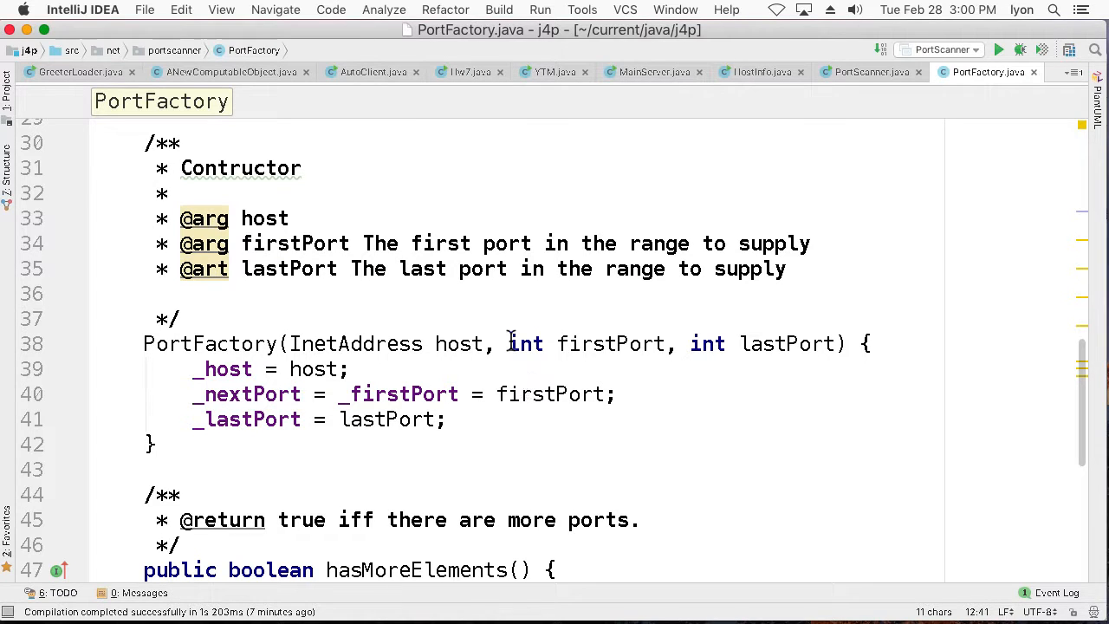
# Step: Go back to PortScanner's thread-per-port while loop and select the Port cast type
pyautogui.click(871, 72)
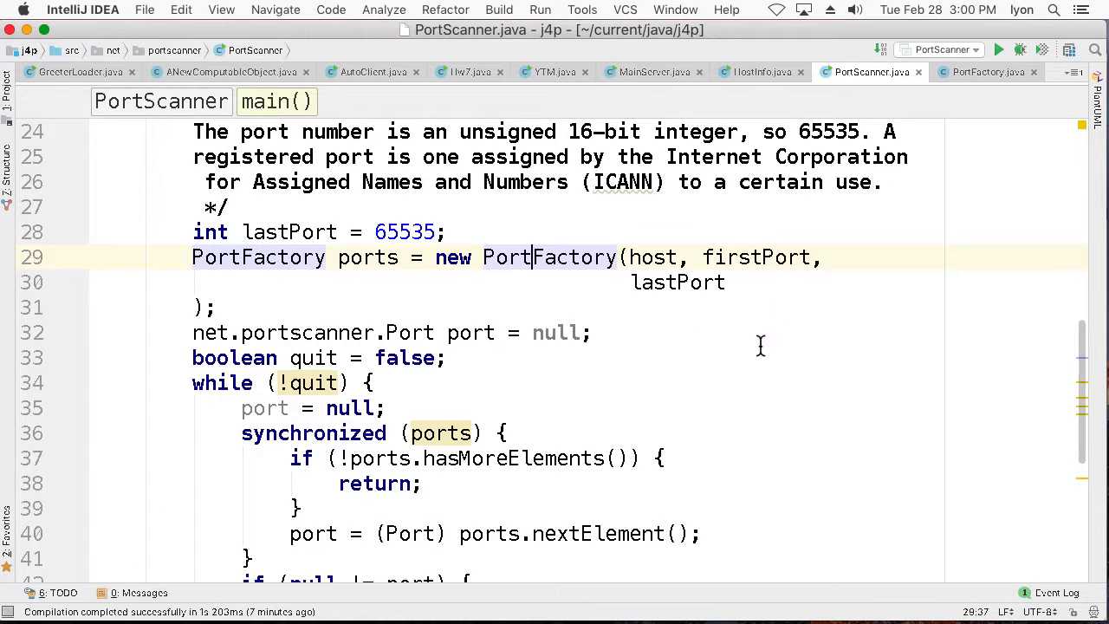
pyautogui.scroll(-3)
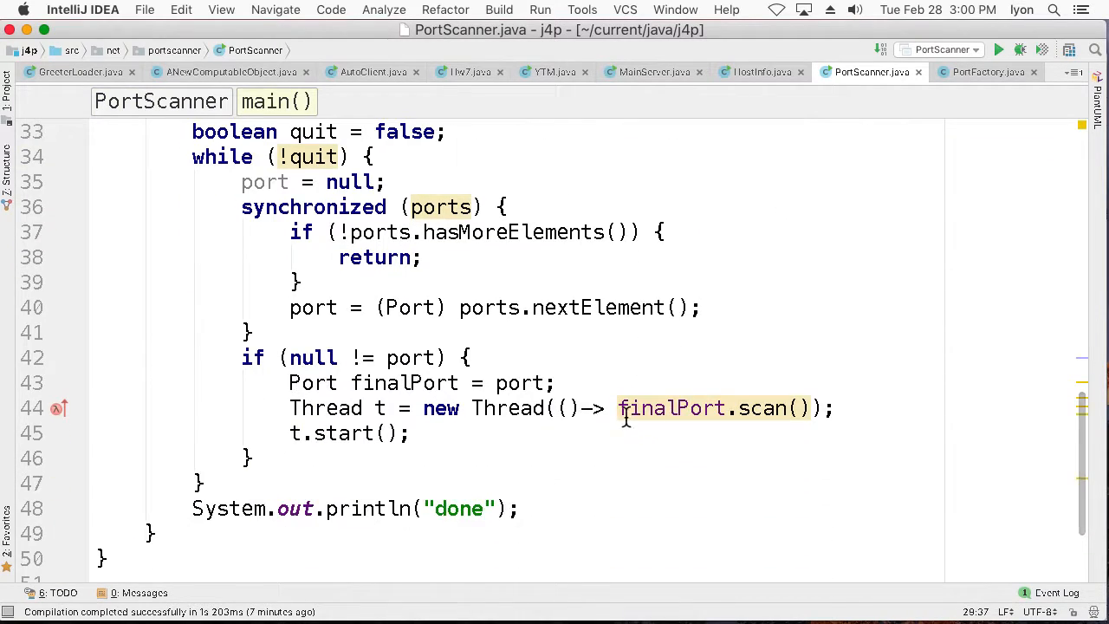
pyautogui.doubleClick(409, 308)
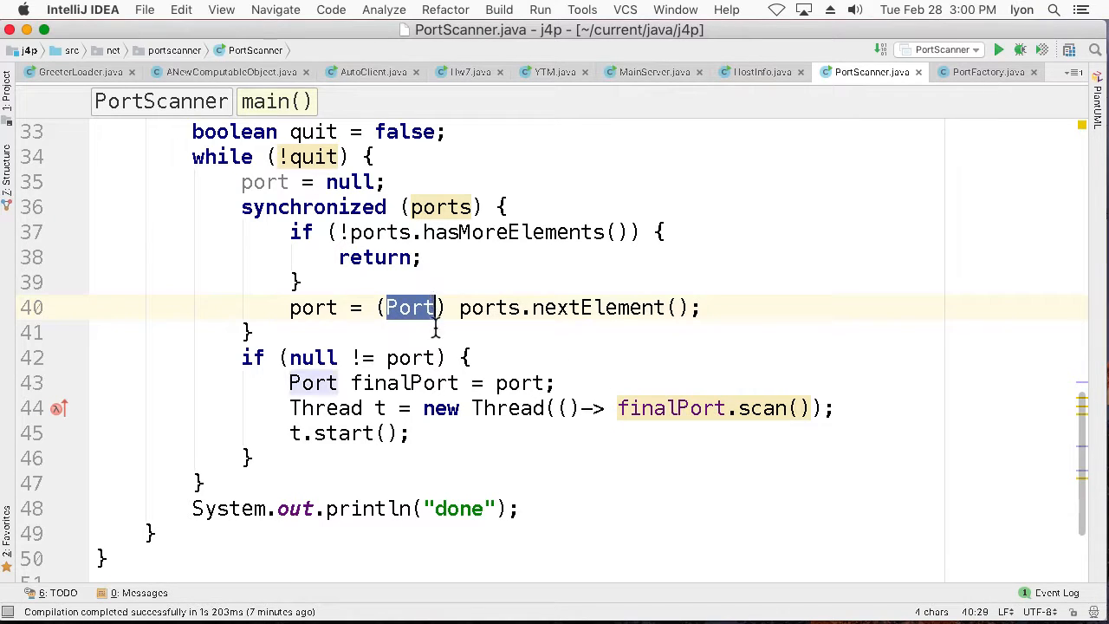
pyautogui.moveTo(654, 374)
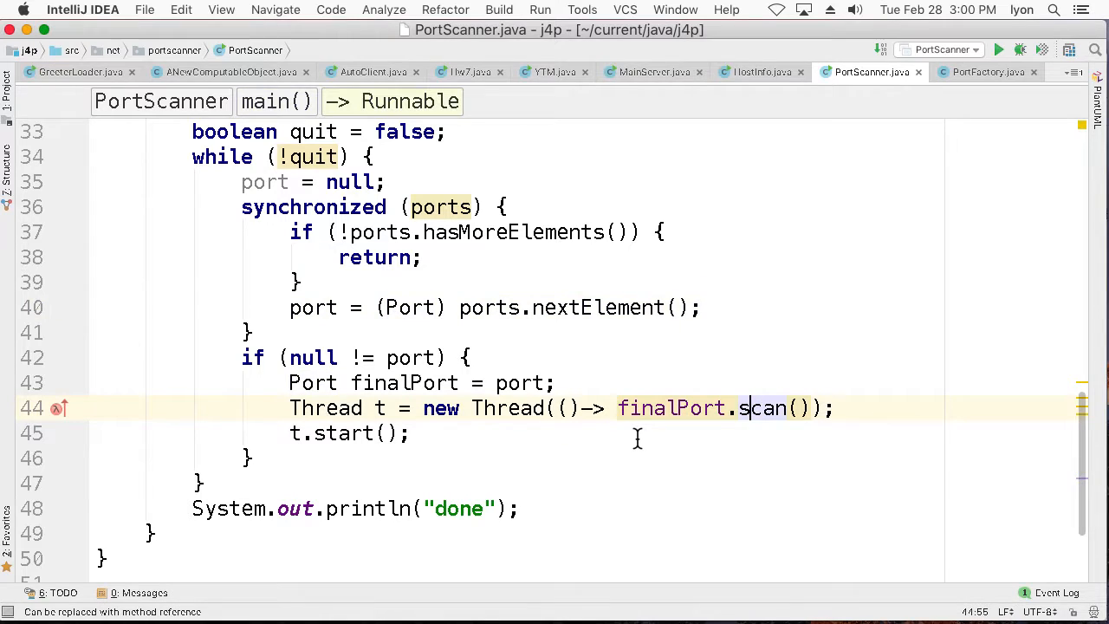
pyautogui.click(765, 408)
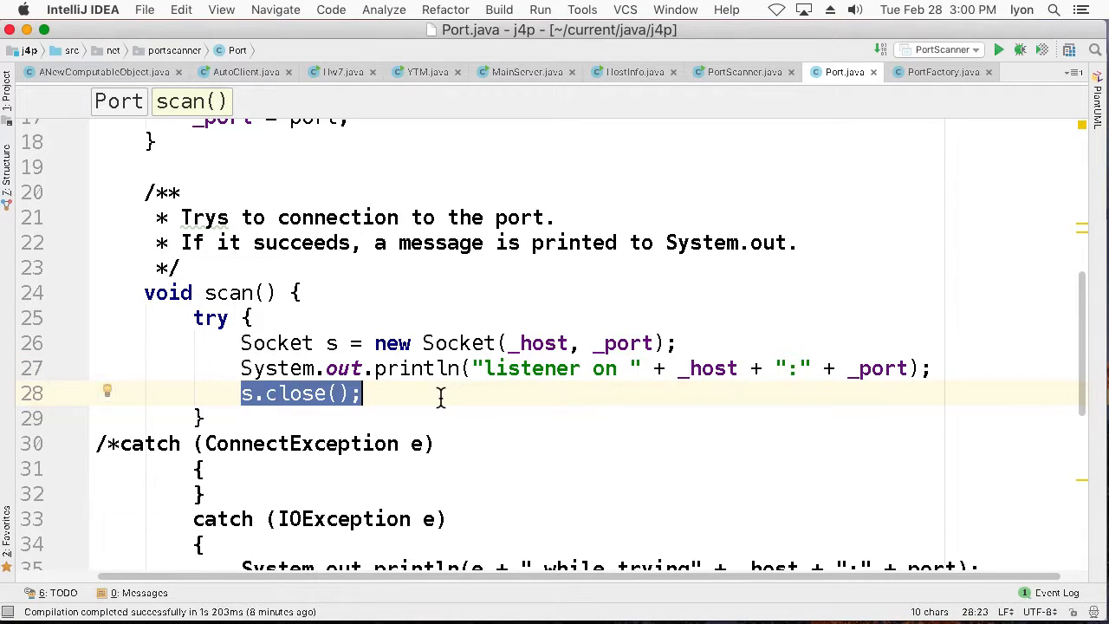
pyautogui.moveTo(768, 68)
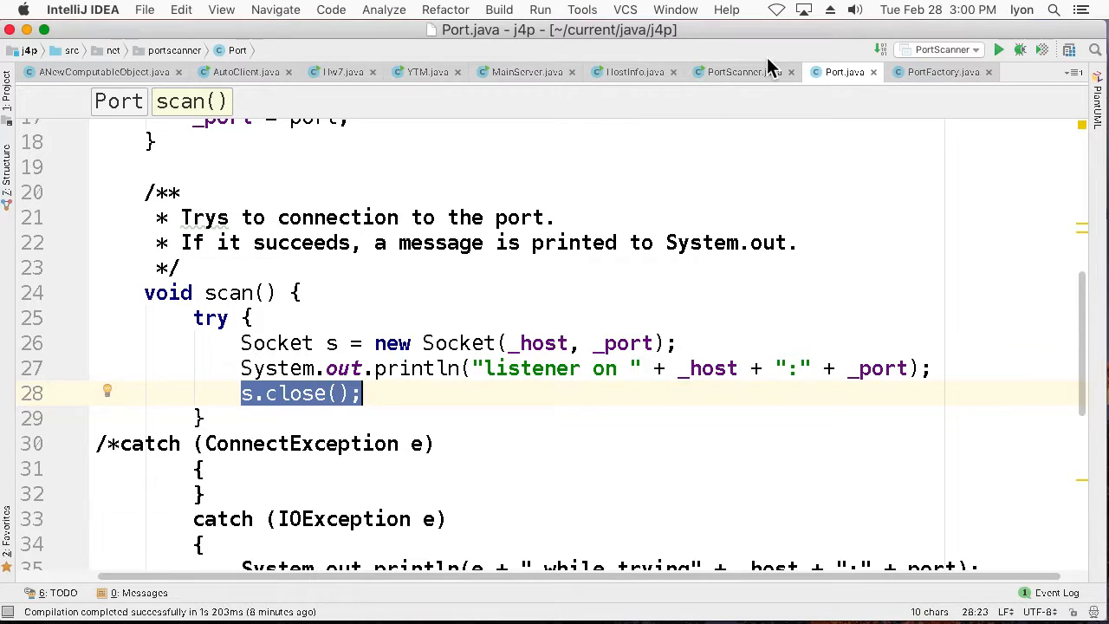
pyautogui.moveTo(735, 72)
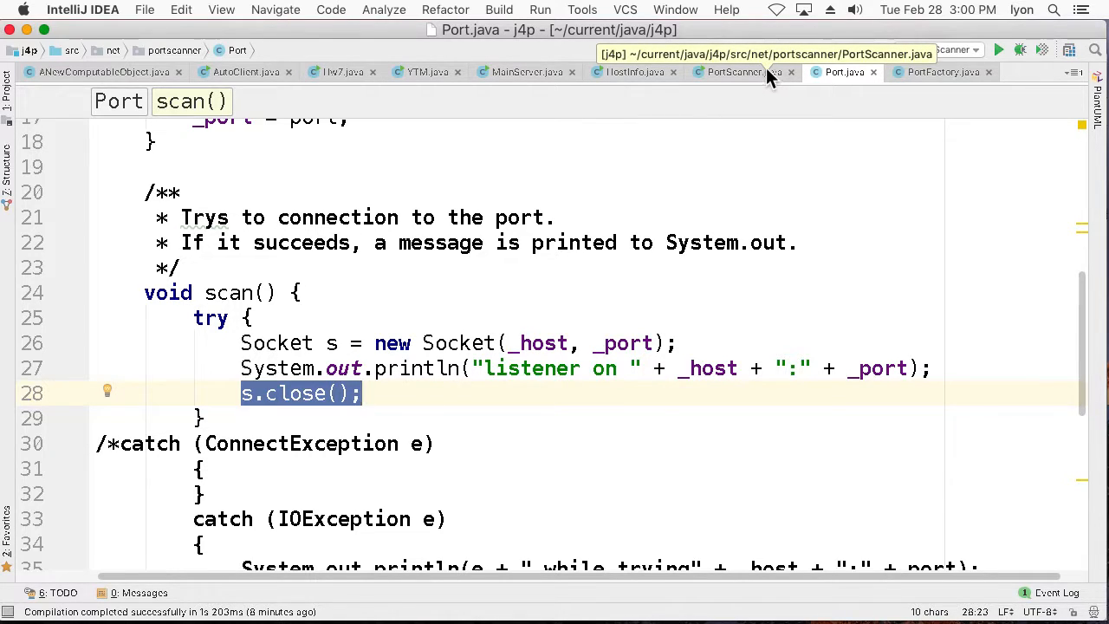
pyautogui.moveTo(744, 81)
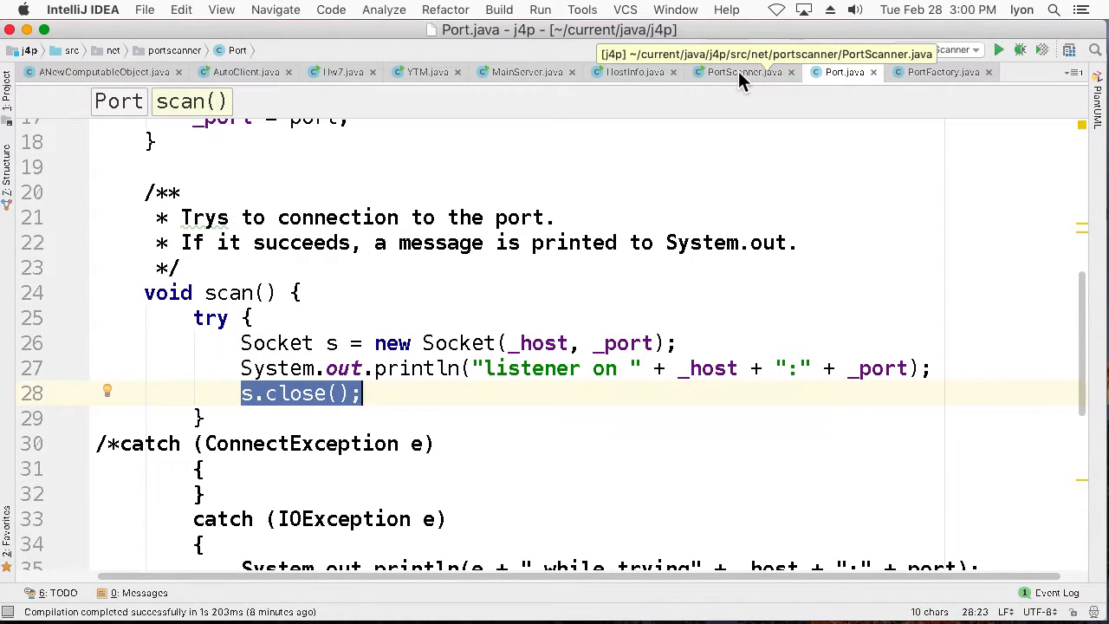
# Step: Leave Port's scan method for the PortScanner.java editor tab
pyautogui.click(742, 72)
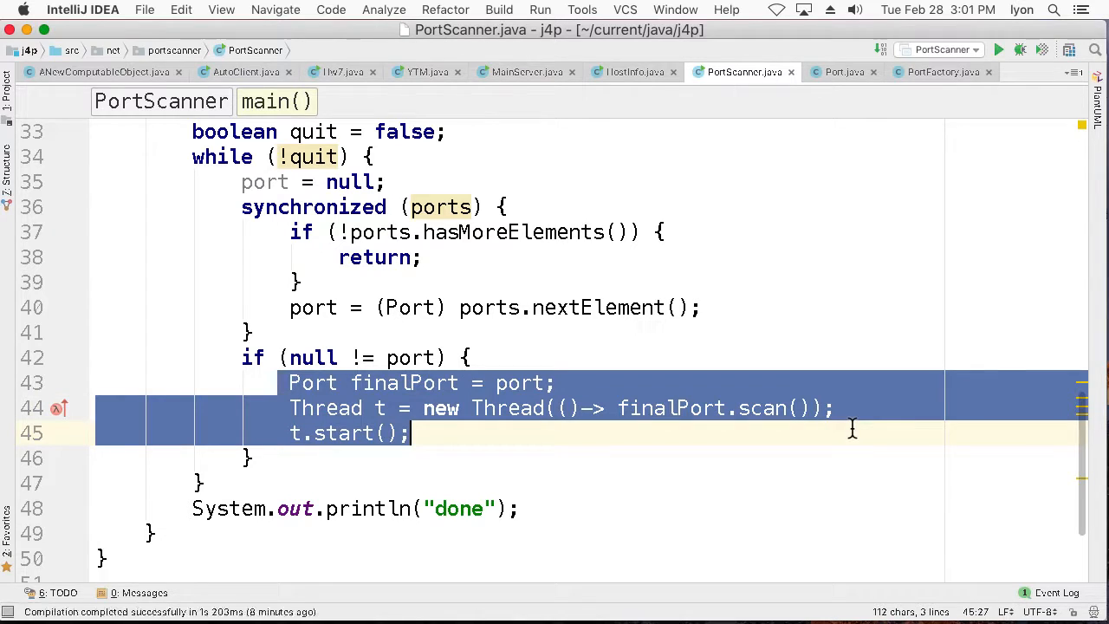
pyautogui.click(591, 408)
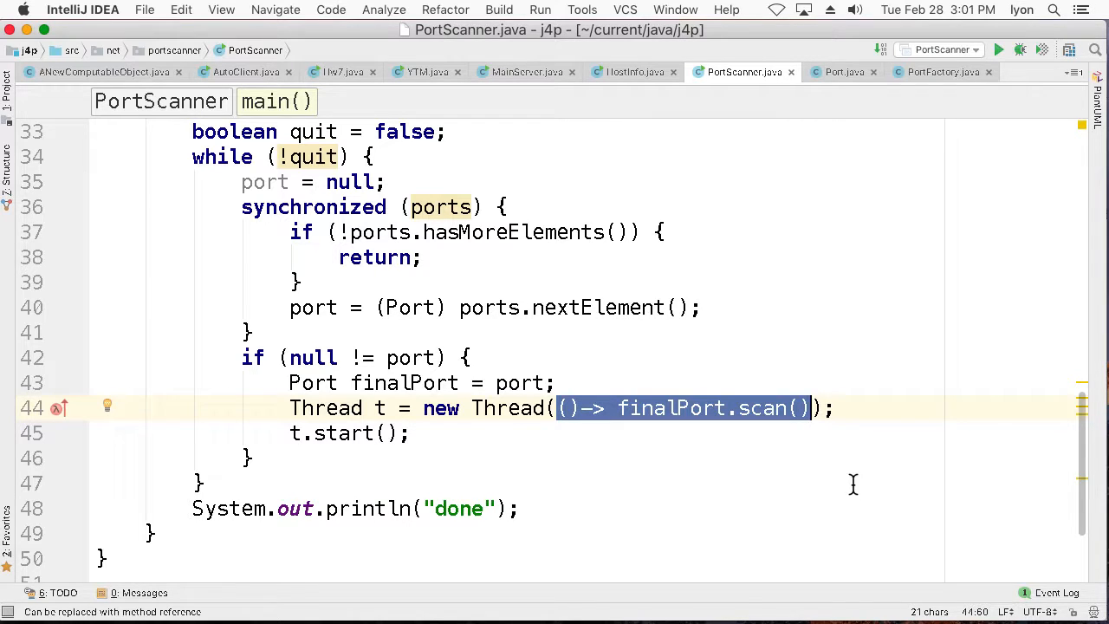
pyautogui.moveTo(620, 408)
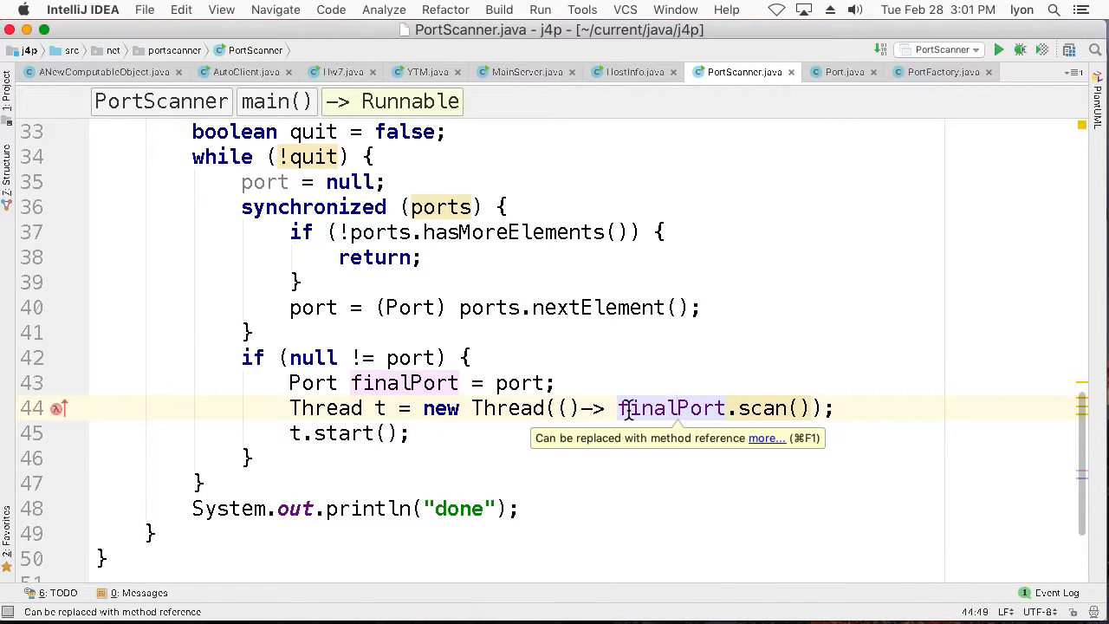
pyautogui.moveTo(710, 398)
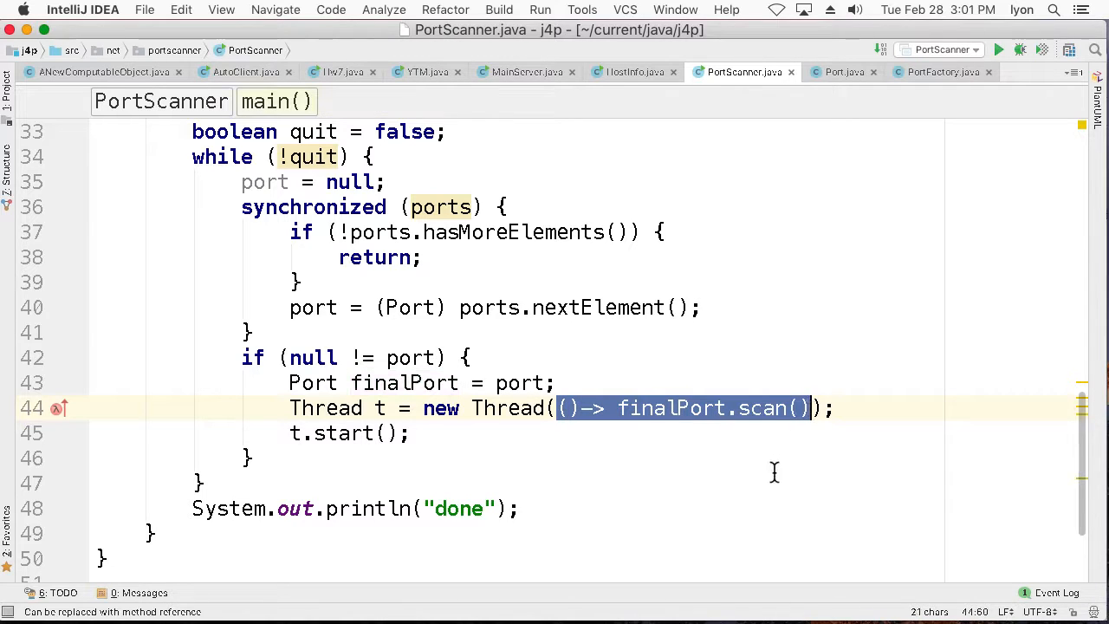
pyautogui.moveTo(711, 424)
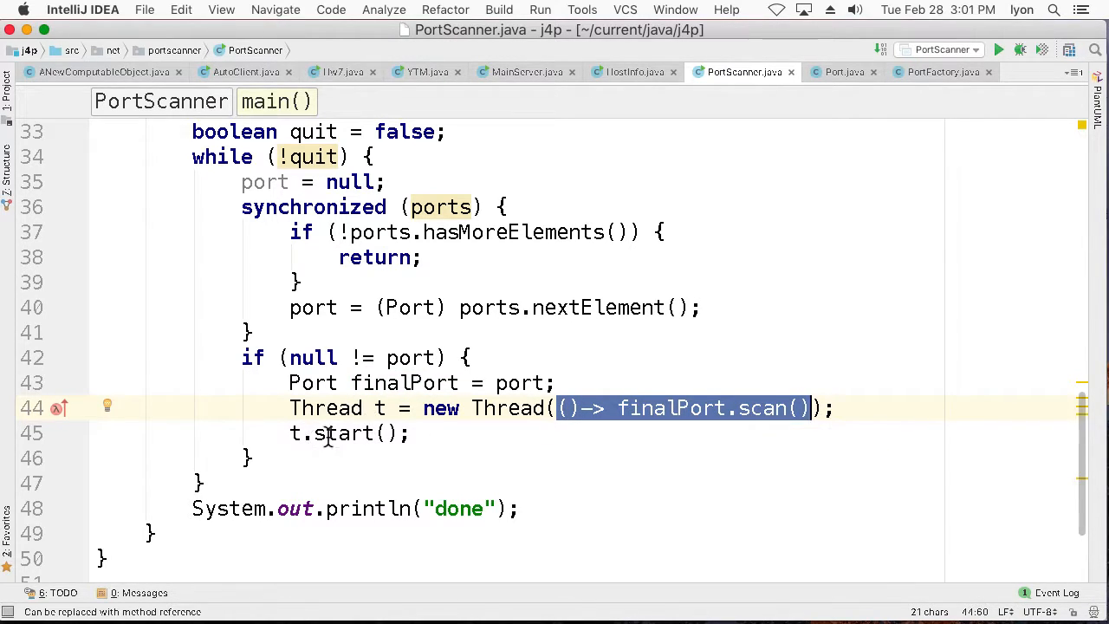
# Step: Run PortScanner.main() and pick out port 25 in the listener output
pyautogui.rightClick(330, 438)
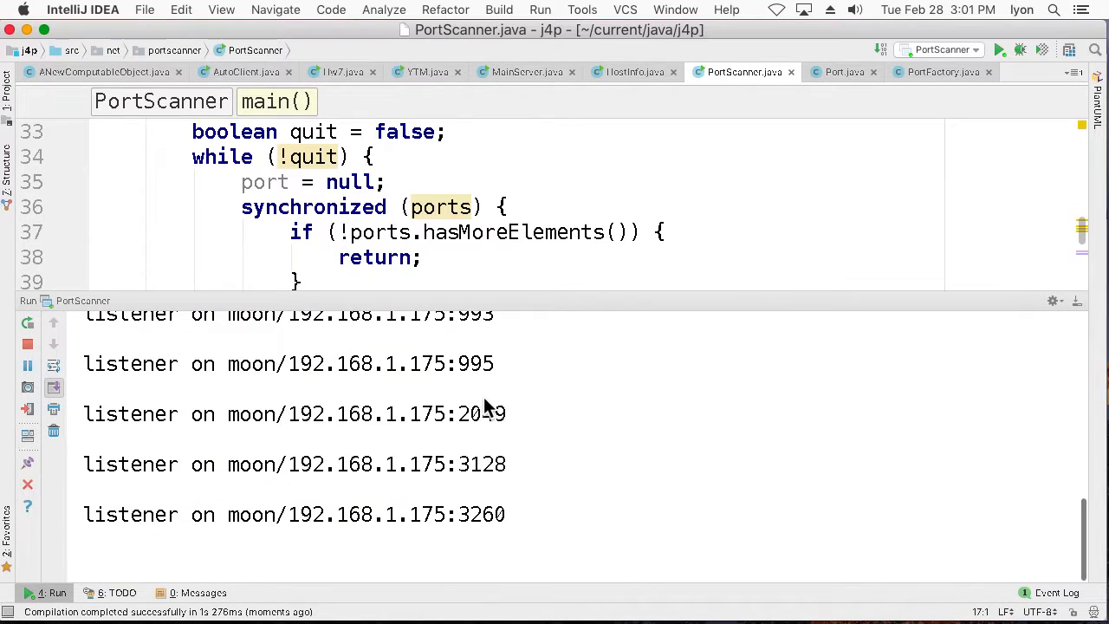
pyautogui.scroll(-3)
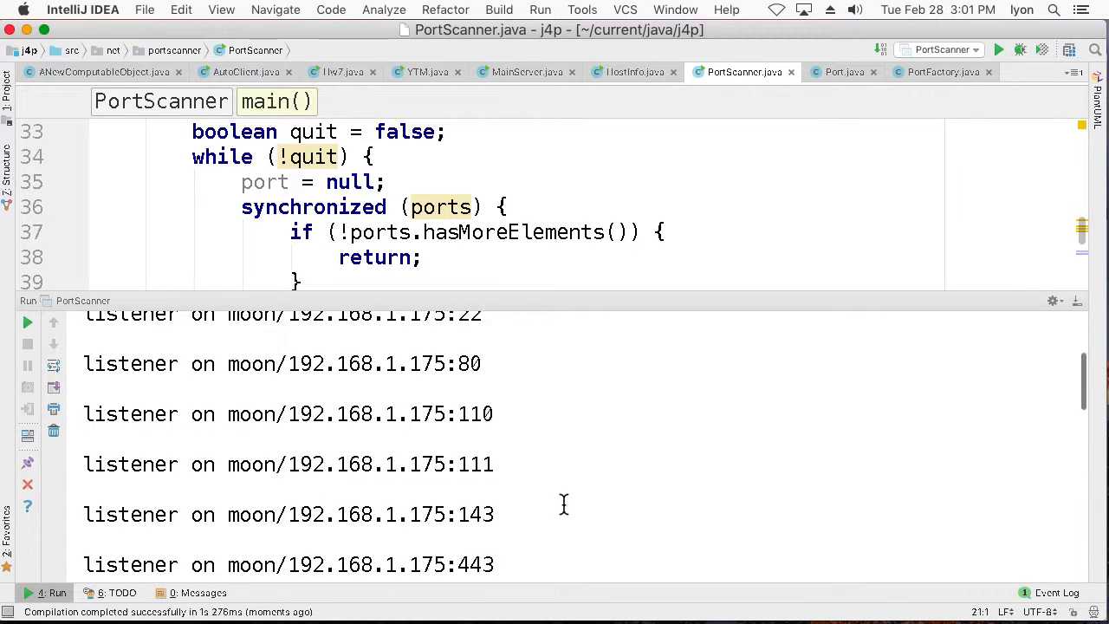
pyautogui.scroll(3)
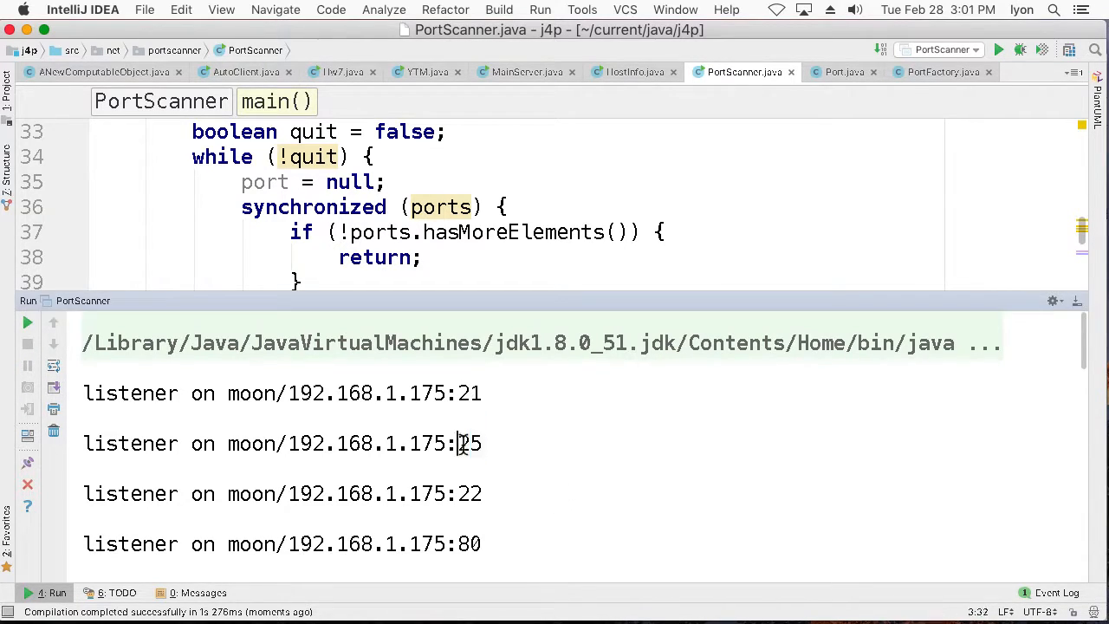
pyautogui.doubleClick(470, 443)
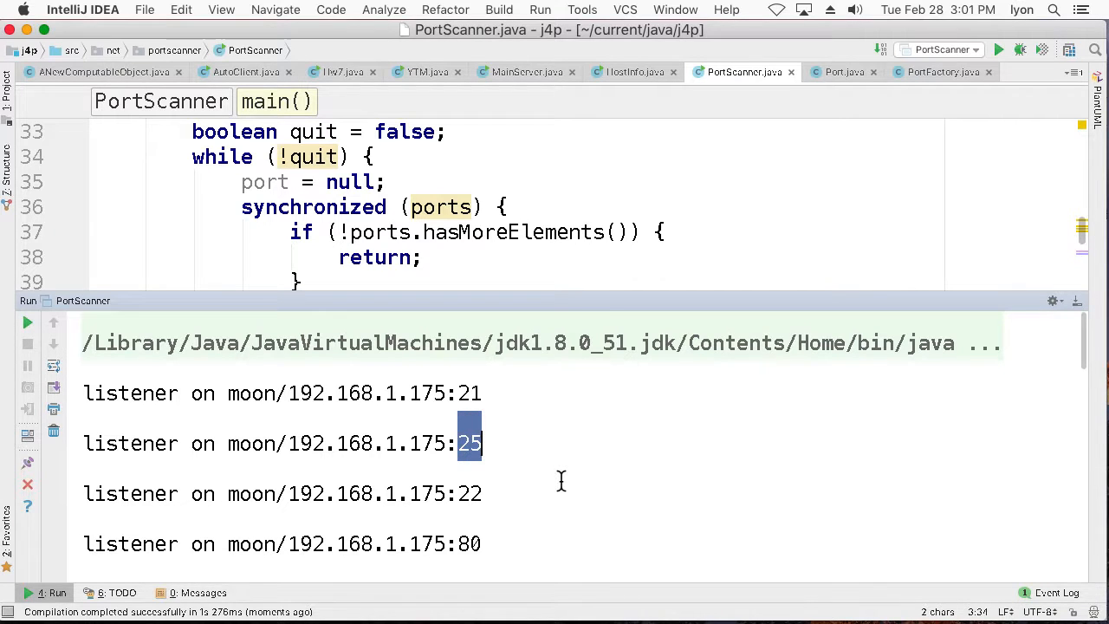
pyautogui.click(837, 603)
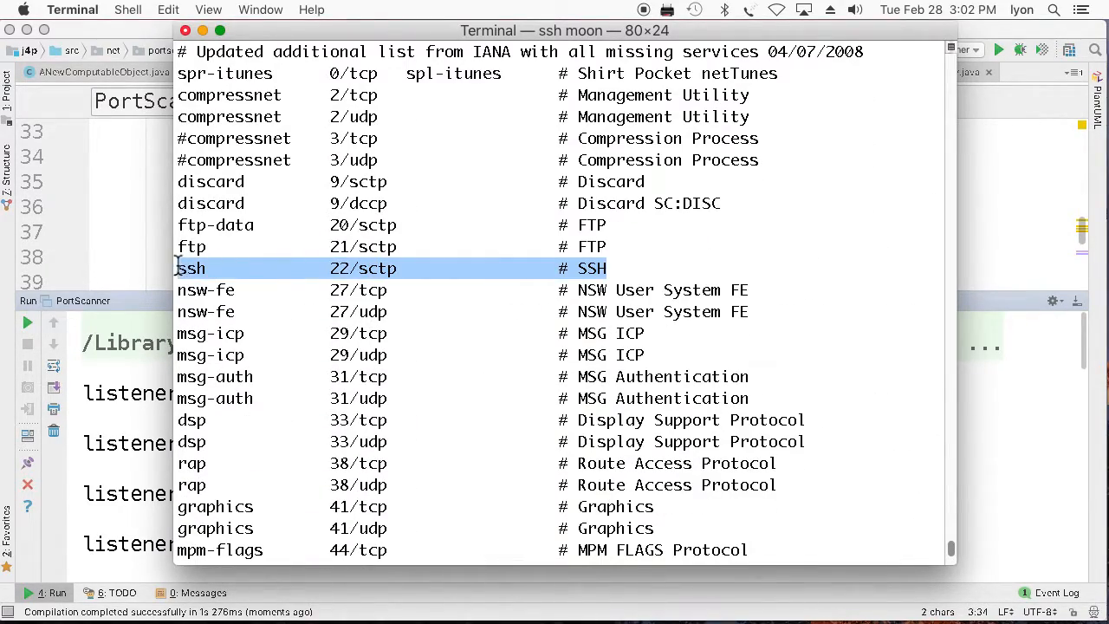
# Step: Scroll moon's services file to the entries for ports 22, 25 and 80
pyautogui.scroll(-3)
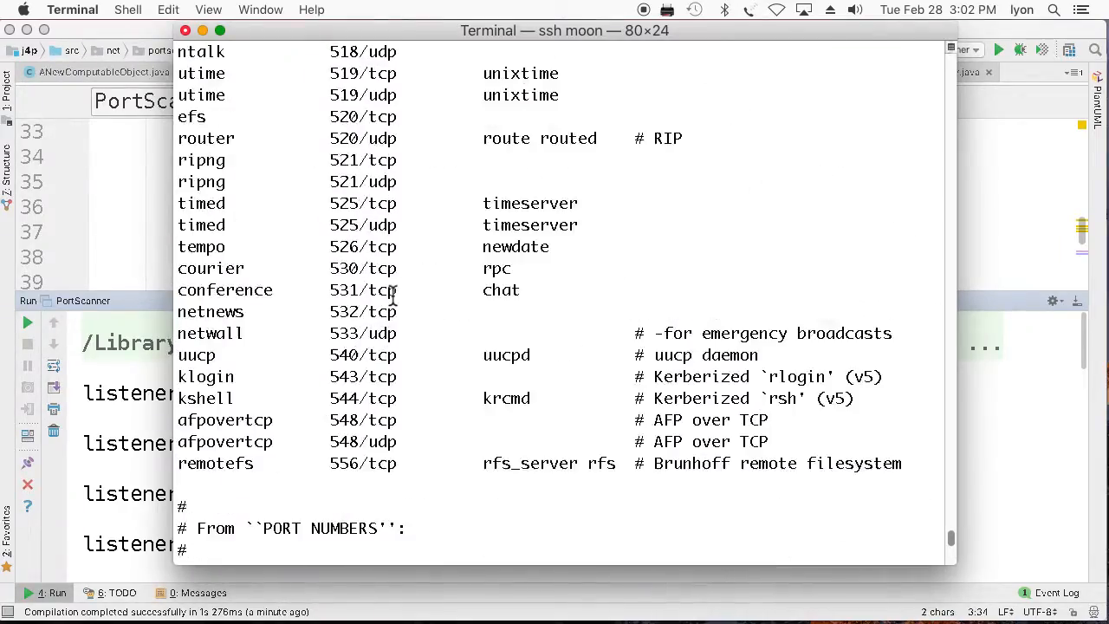
pyautogui.scroll(3)
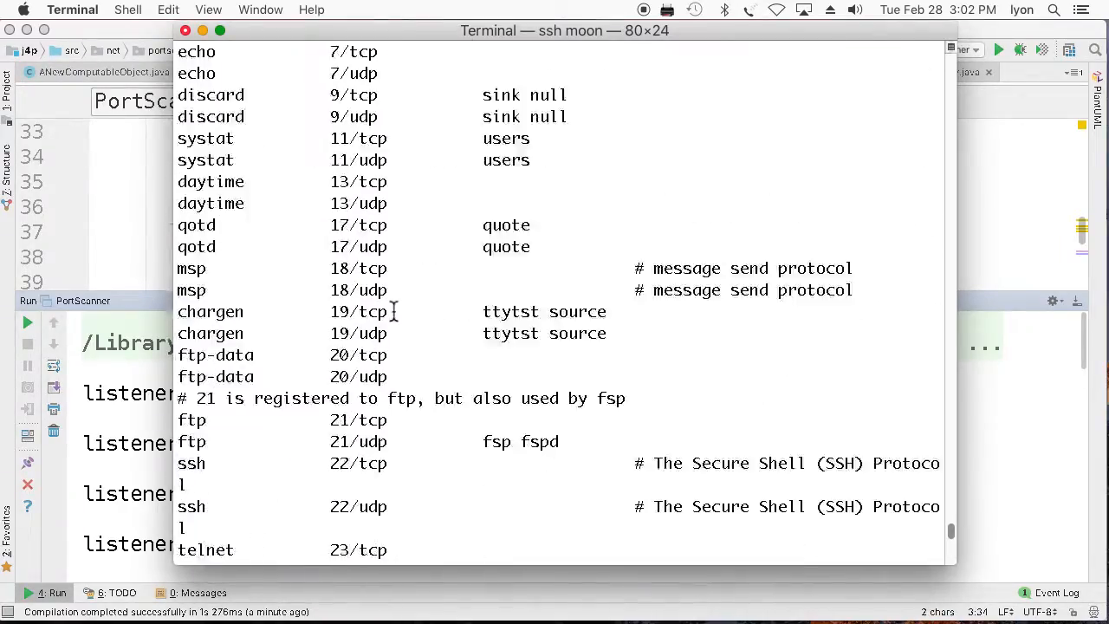
pyautogui.scroll(-3)
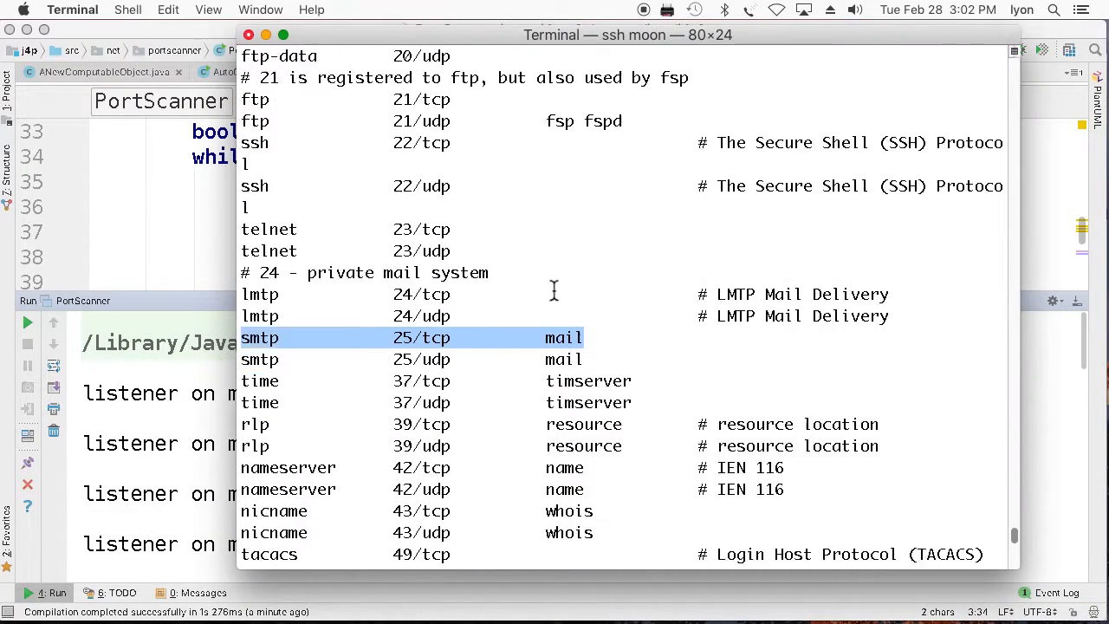
pyautogui.scroll(-3)
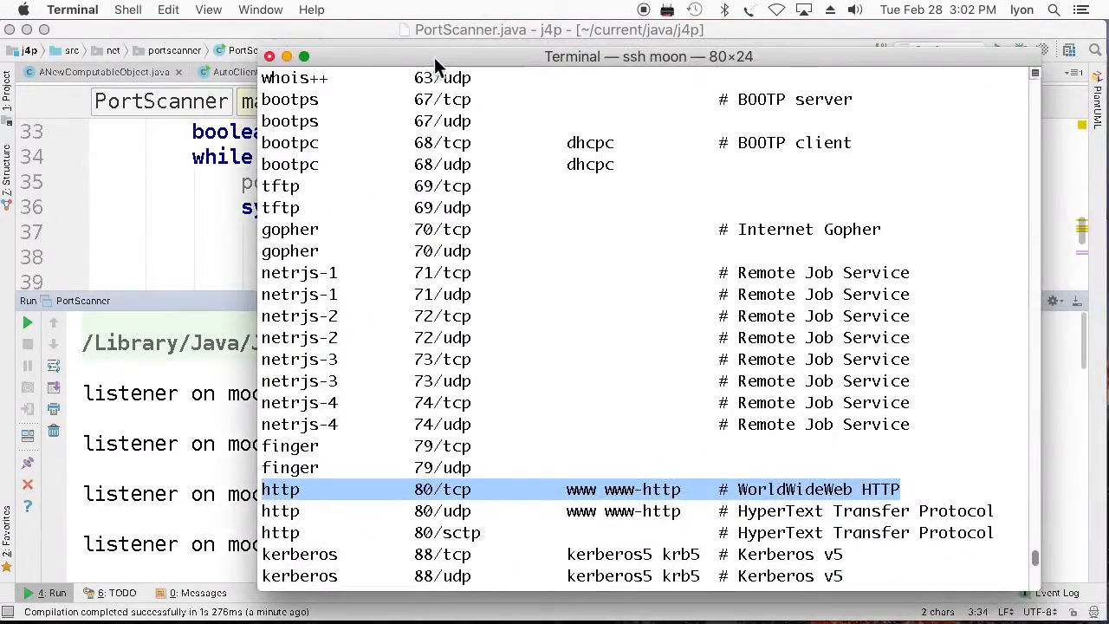
pyautogui.scroll(3)
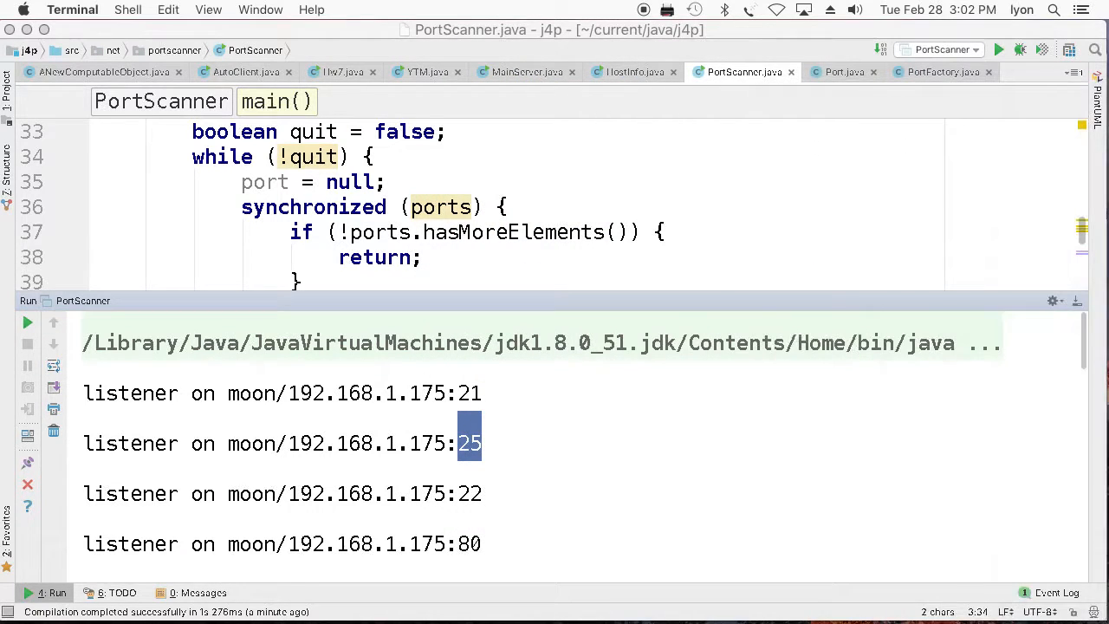
pyautogui.scroll(-3)
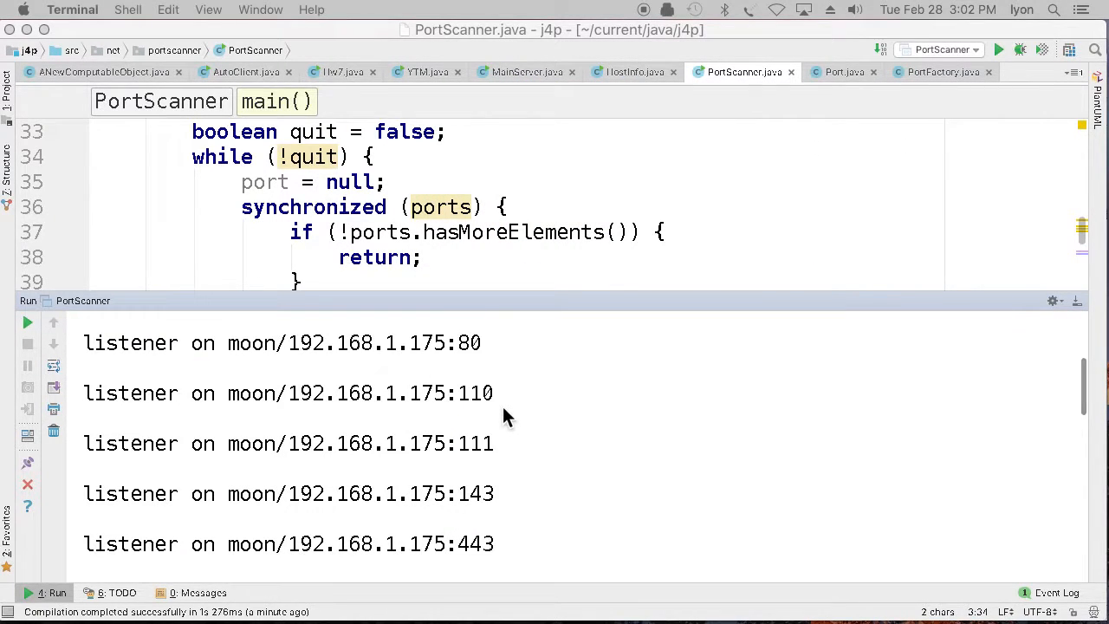
# Step: Select port 110 in the output and scroll past the POP3, sunrpc and IMAP entries
pyautogui.doubleClick(475, 392)
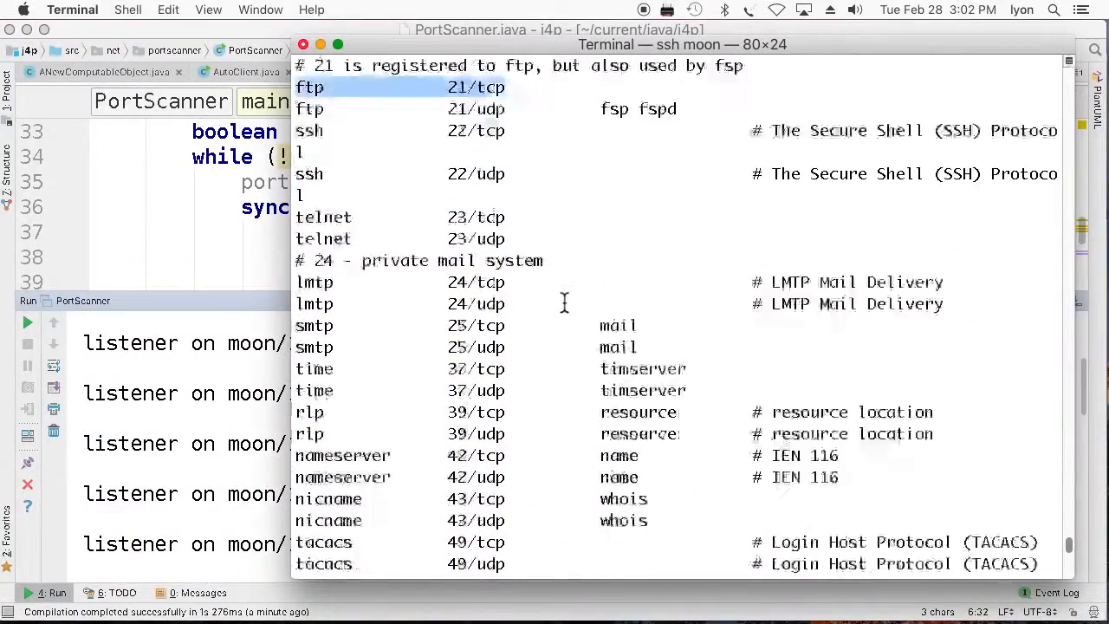
pyautogui.scroll(-3)
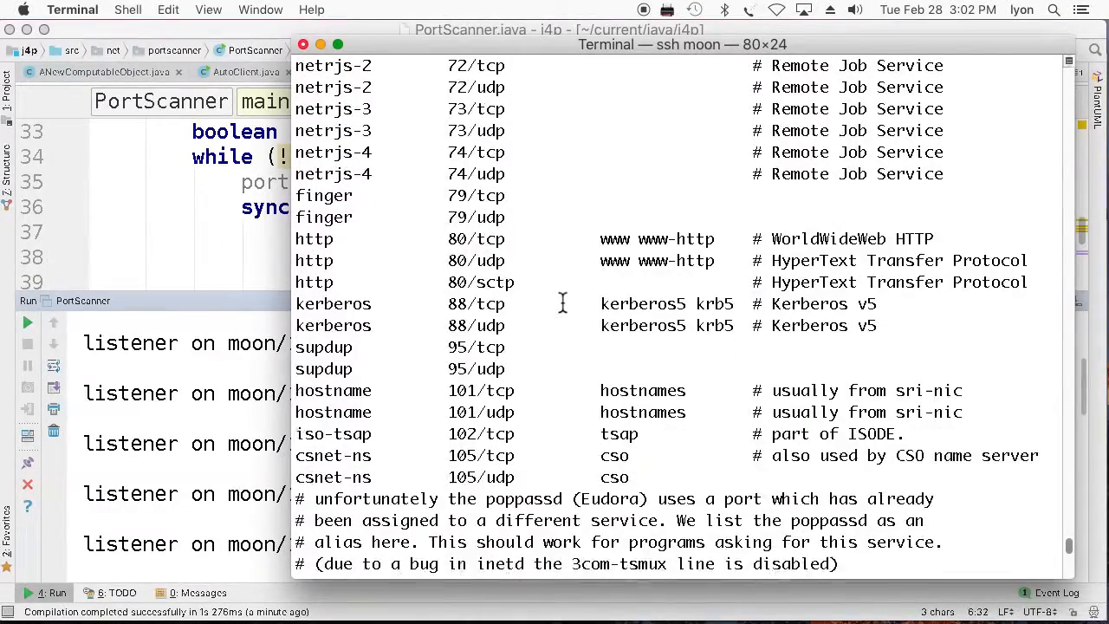
pyautogui.scroll(-3)
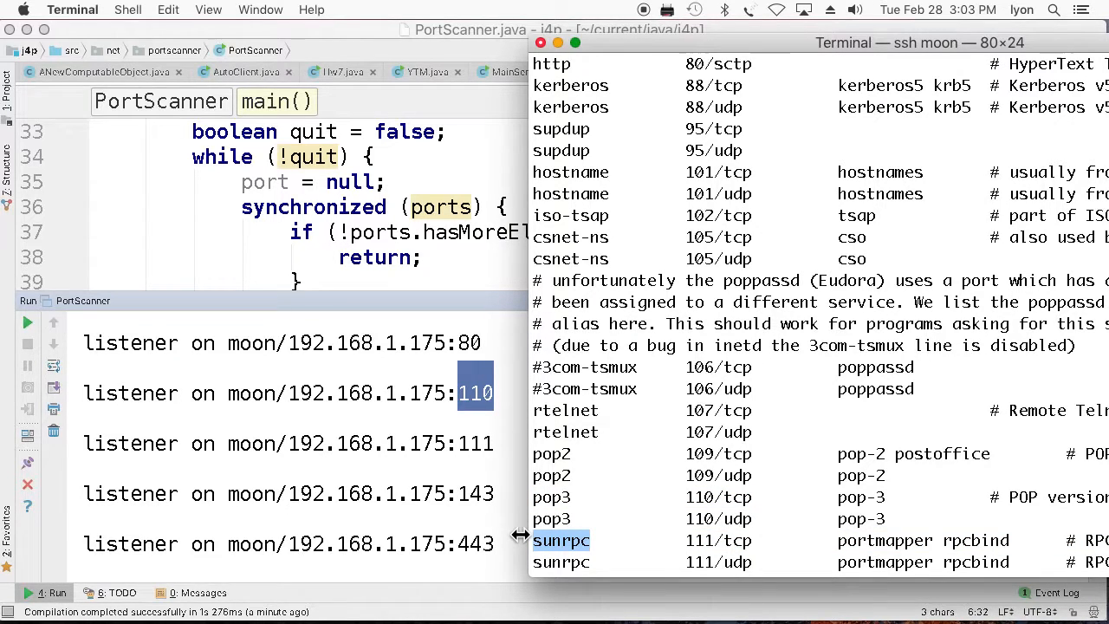
pyautogui.scroll(-3)
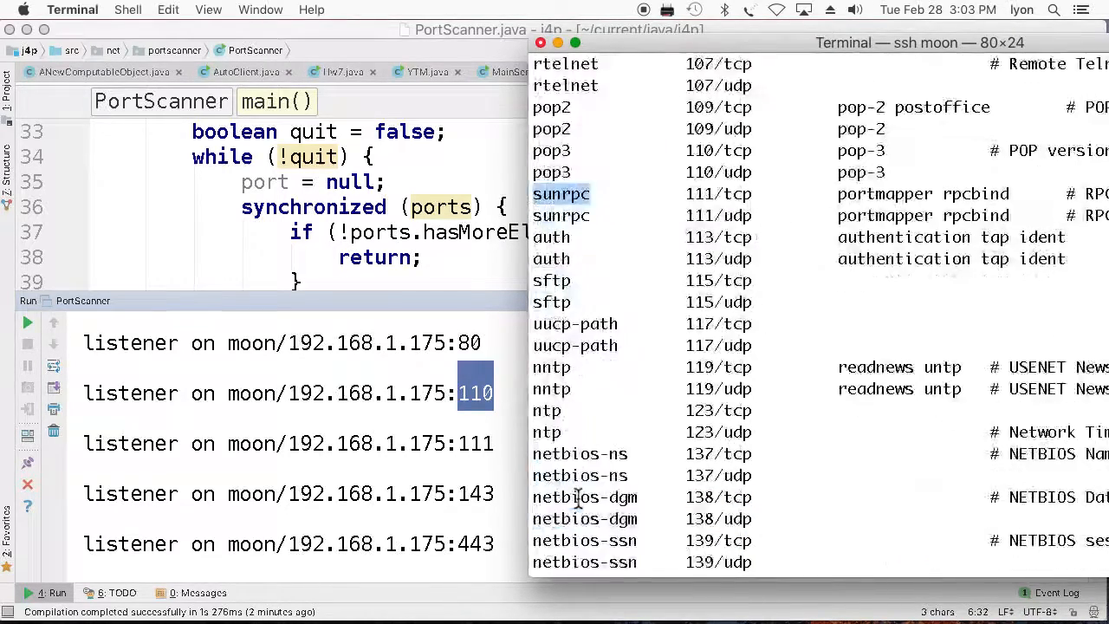
pyautogui.scroll(-3)
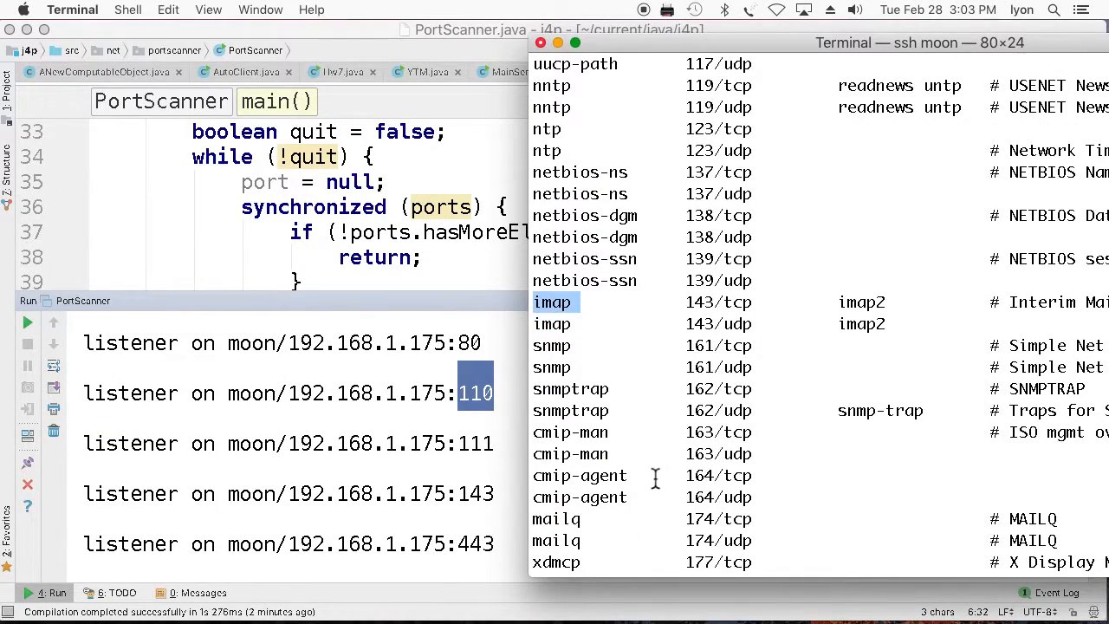
pyautogui.scroll(-3)
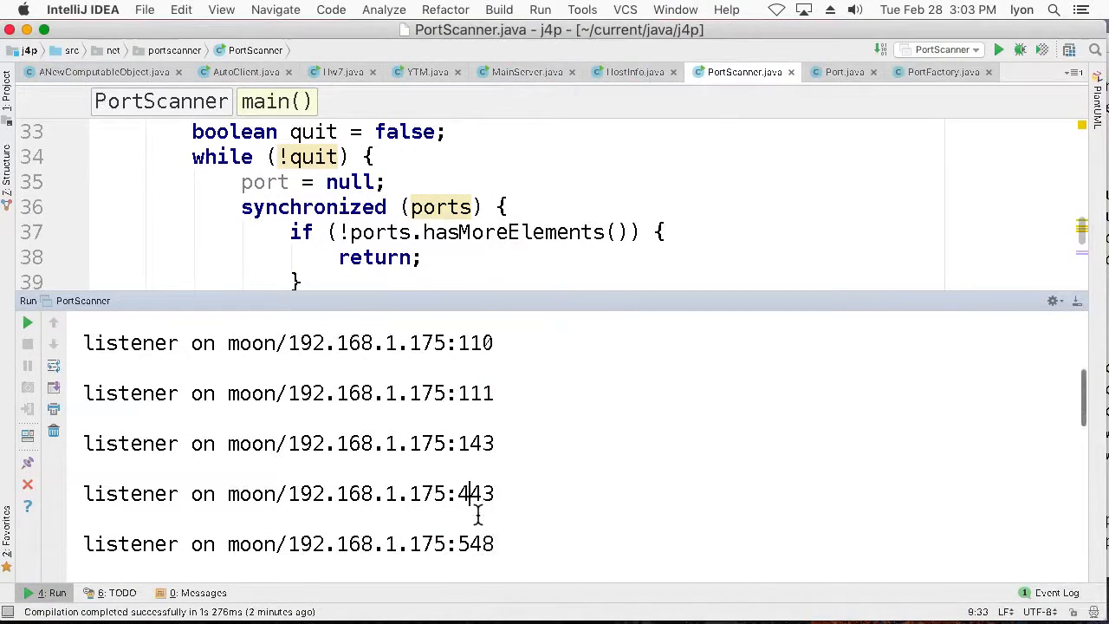
# Step: Bring back the services listing and scroll to the 548/tcp afpovertcp entry
pyautogui.scroll(-3)
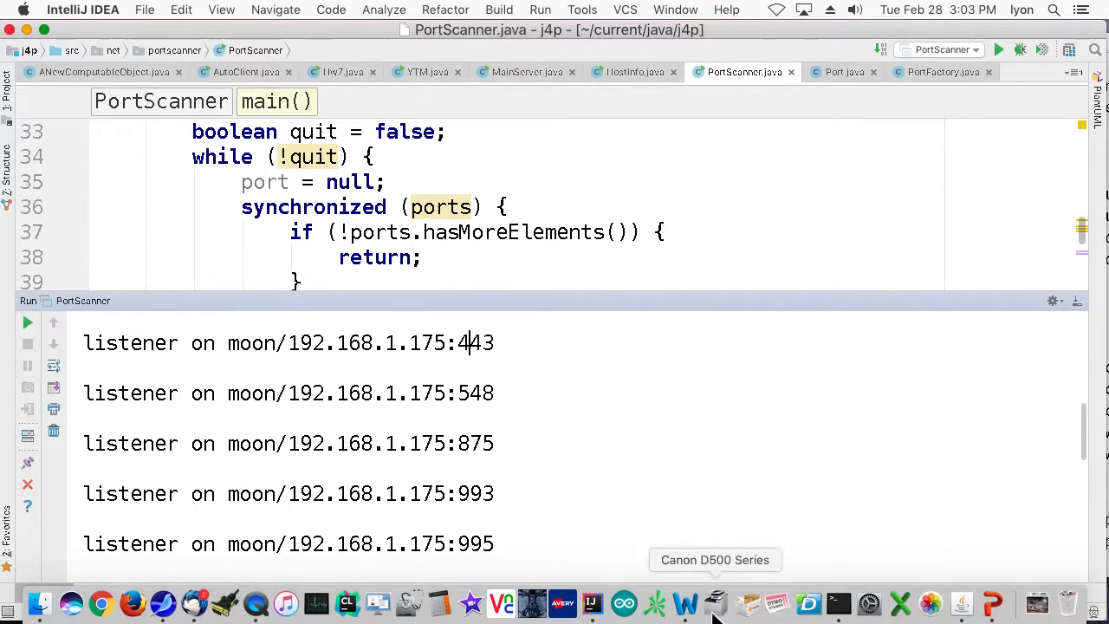
pyautogui.click(837, 603)
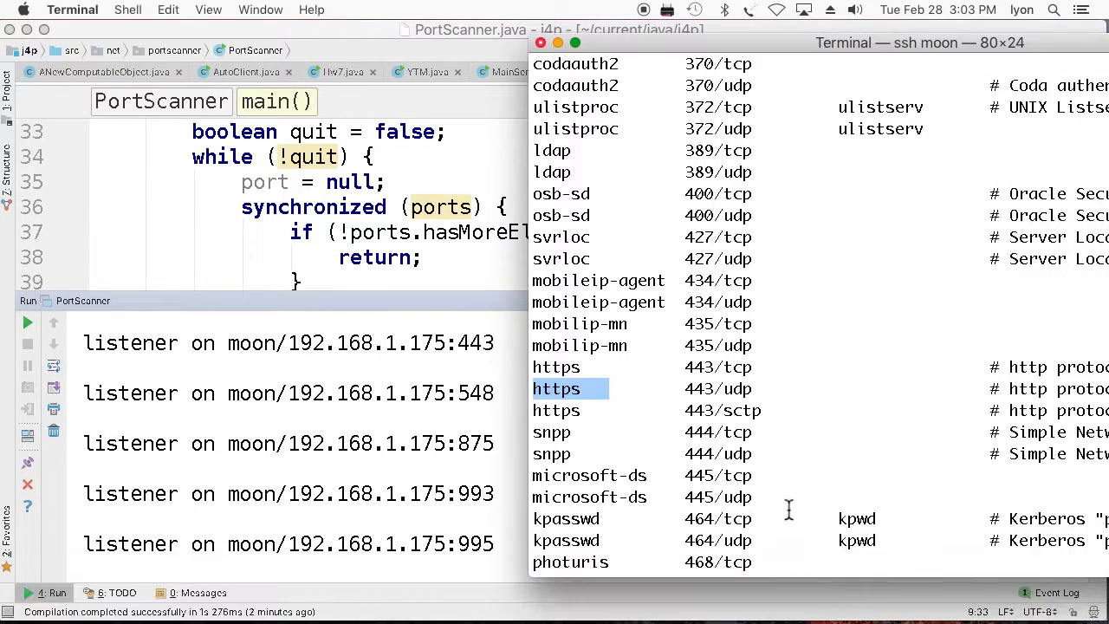
pyautogui.scroll(-3)
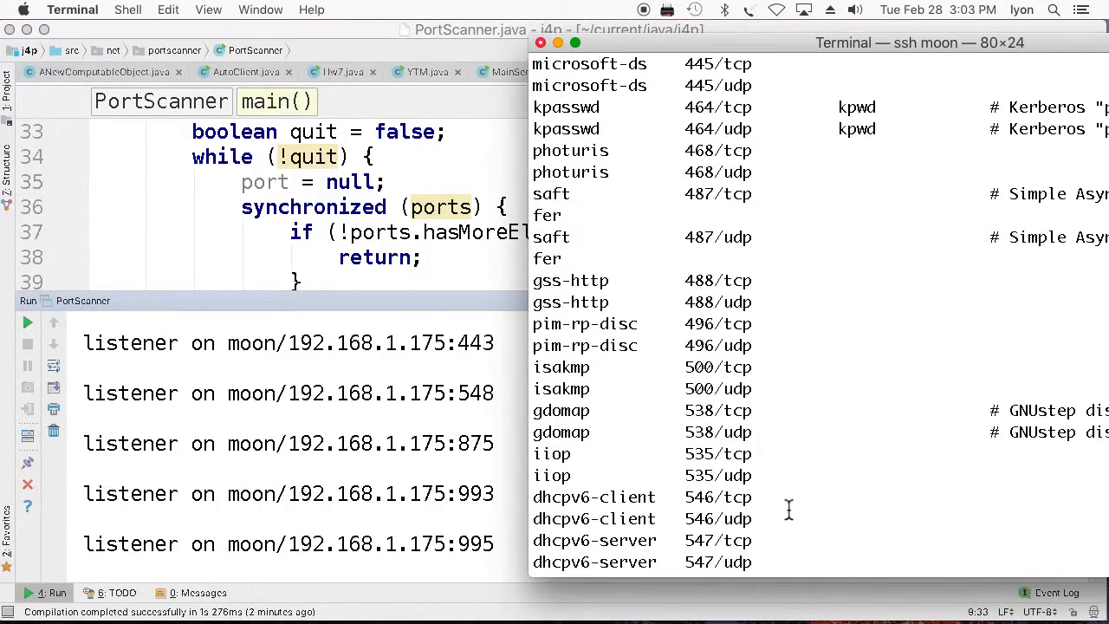
pyautogui.scroll(-3)
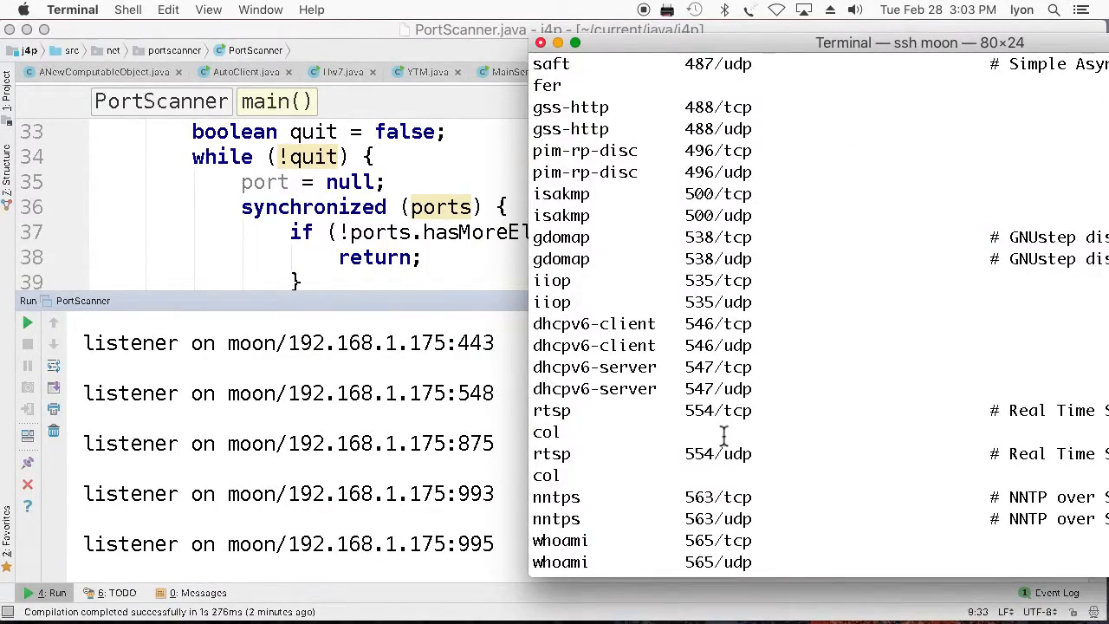
pyautogui.scroll(-3)
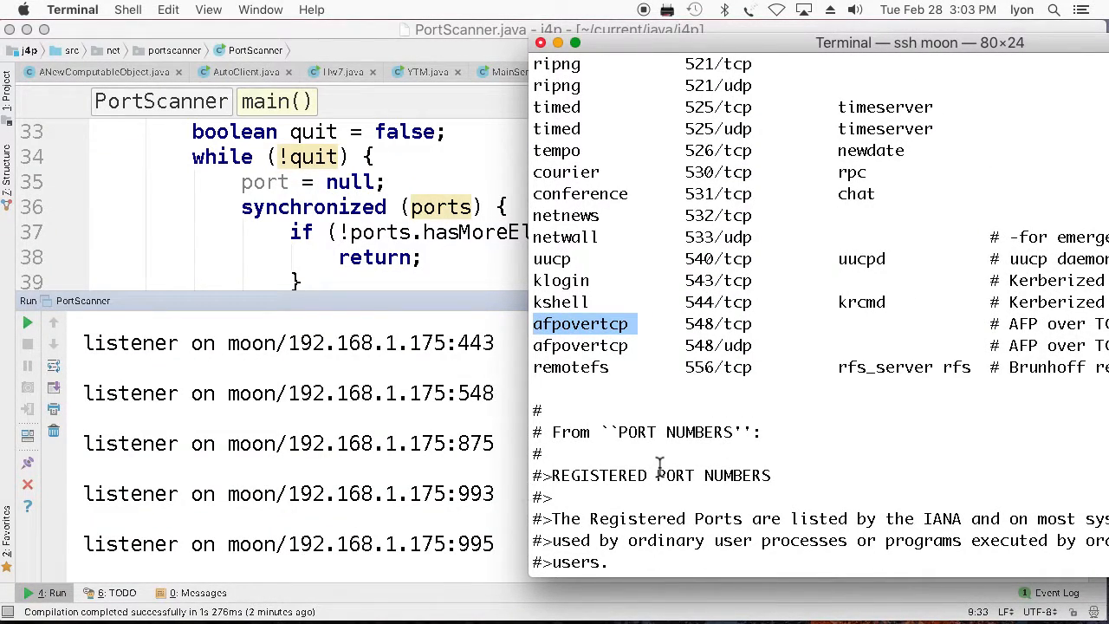
pyautogui.scroll(-3)
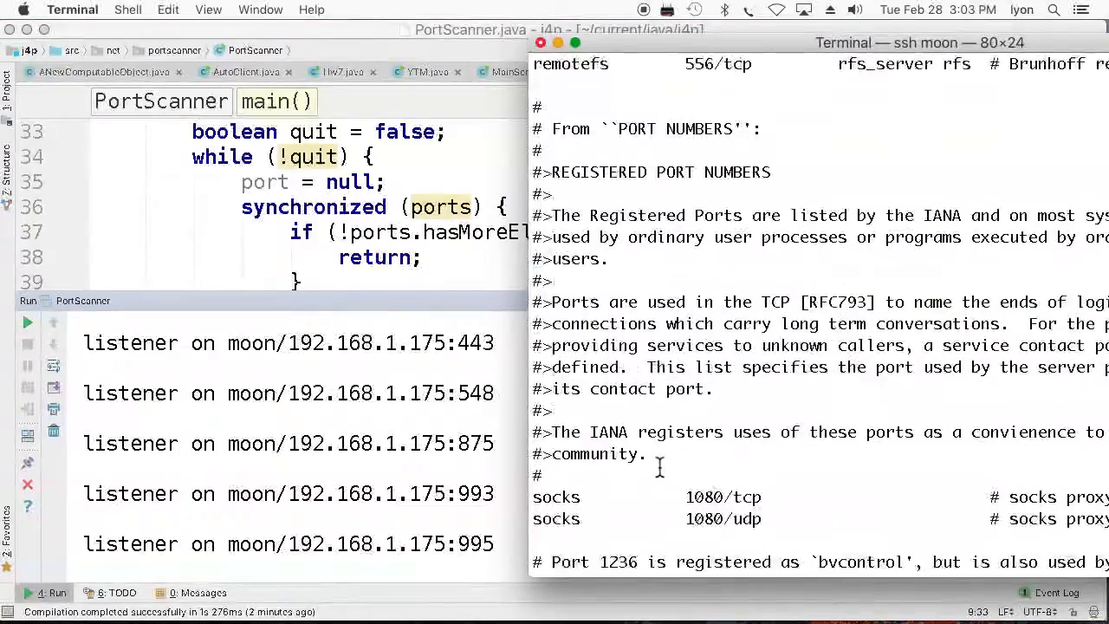
pyautogui.scroll(3)
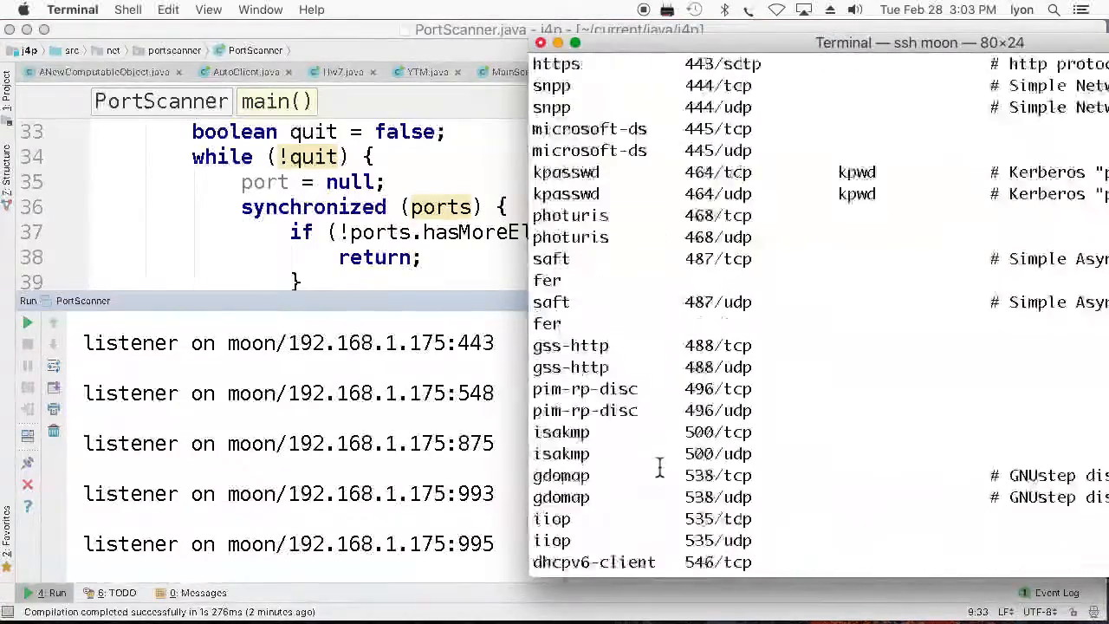
pyautogui.scroll(3)
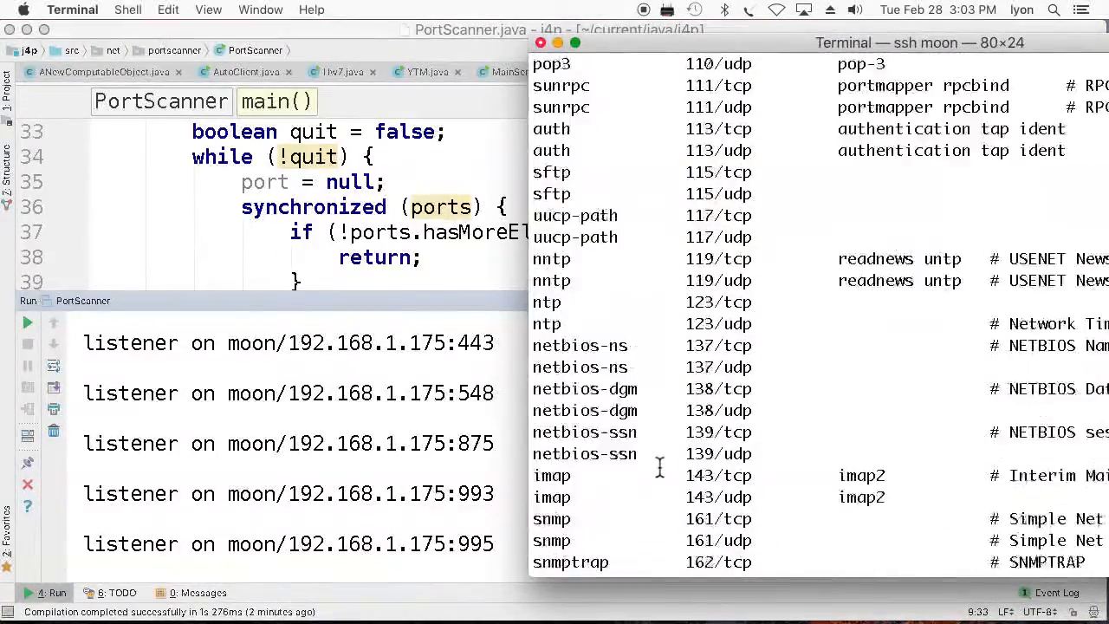
pyautogui.scroll(3)
pyautogui.write('cat services | grep')
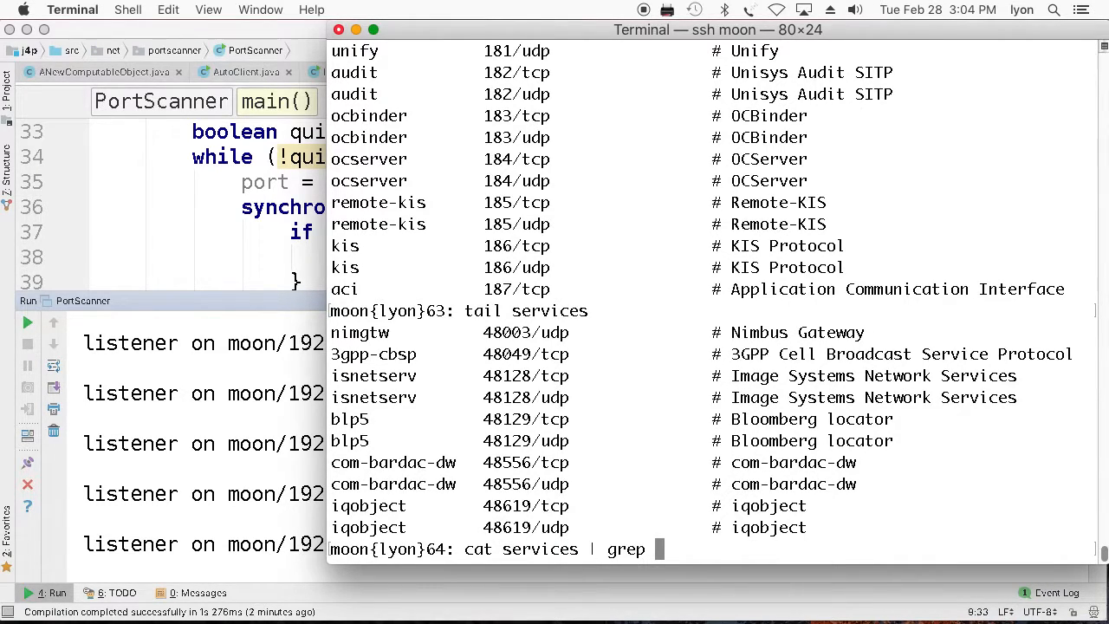
# Step: Grep the services file for port 875 (rquotad), then start a grep for 993
pyautogui.write('875')
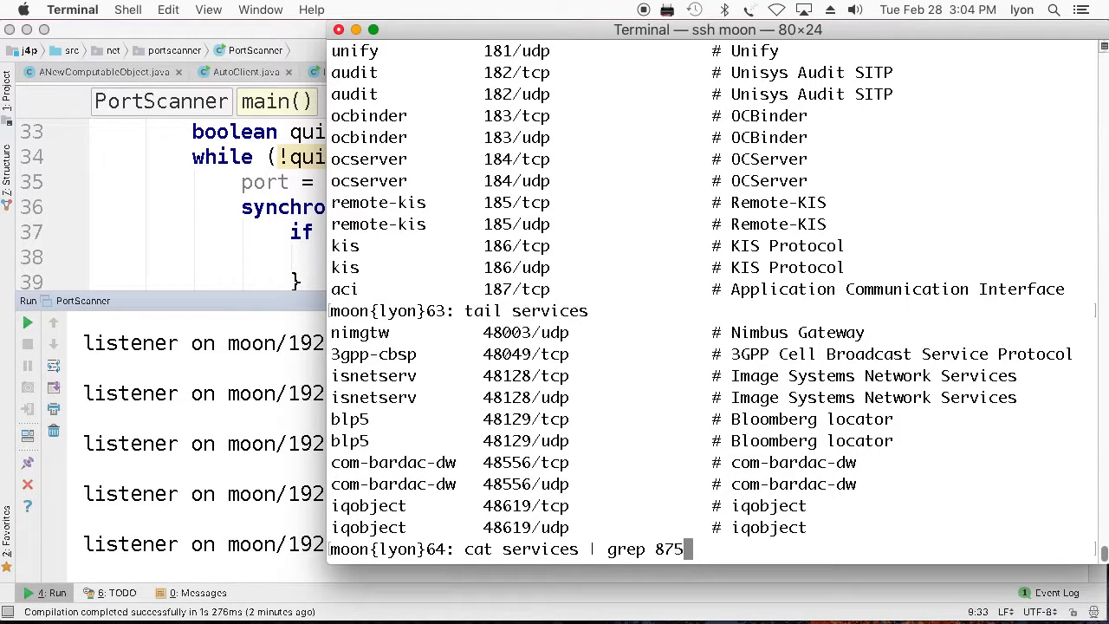
pyautogui.press('Return')
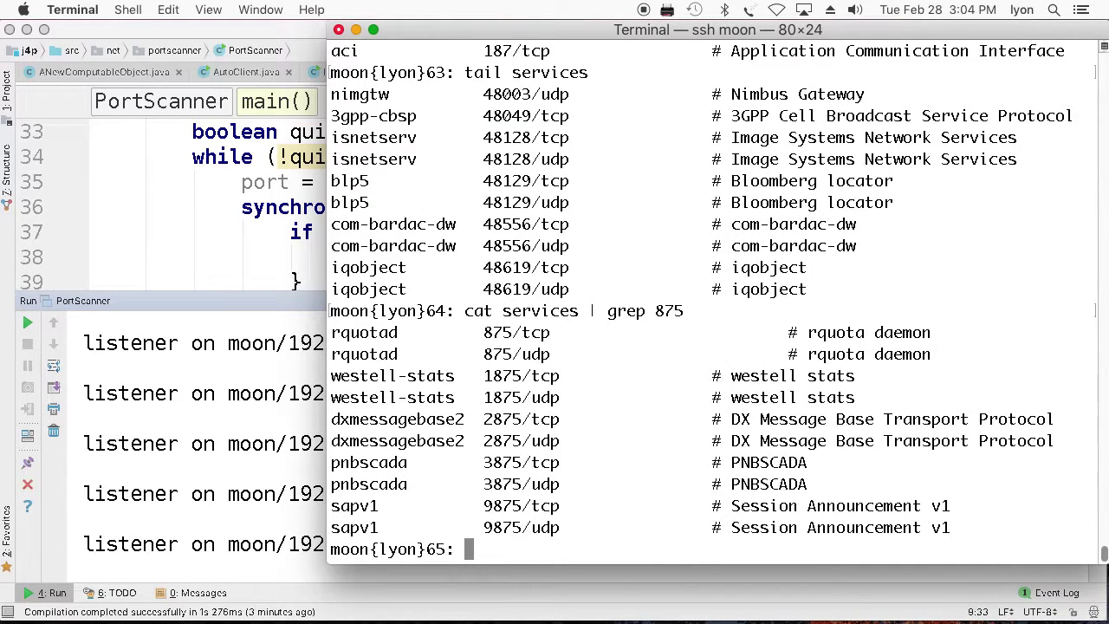
pyautogui.moveTo(371, 346)
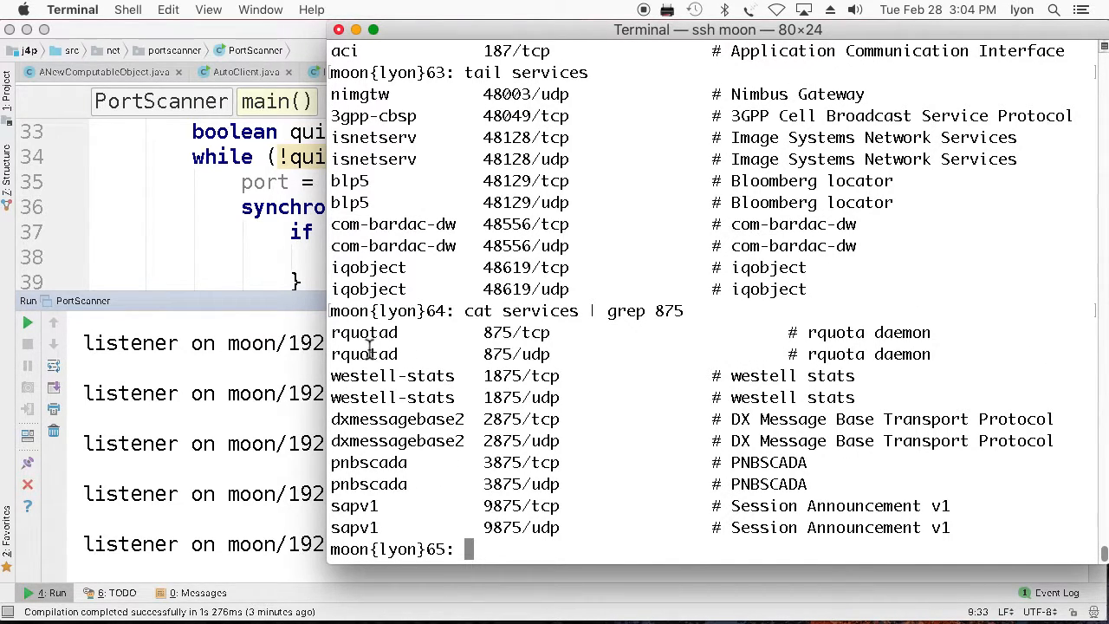
pyautogui.doubleClick(364, 332)
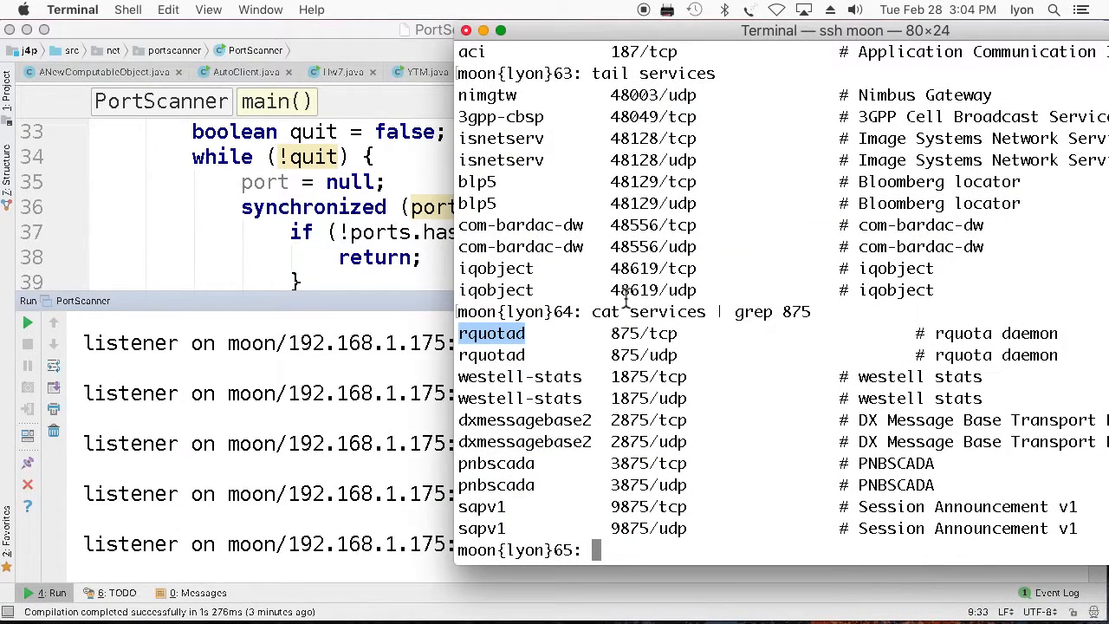
pyautogui.write('cat services | grep 993')
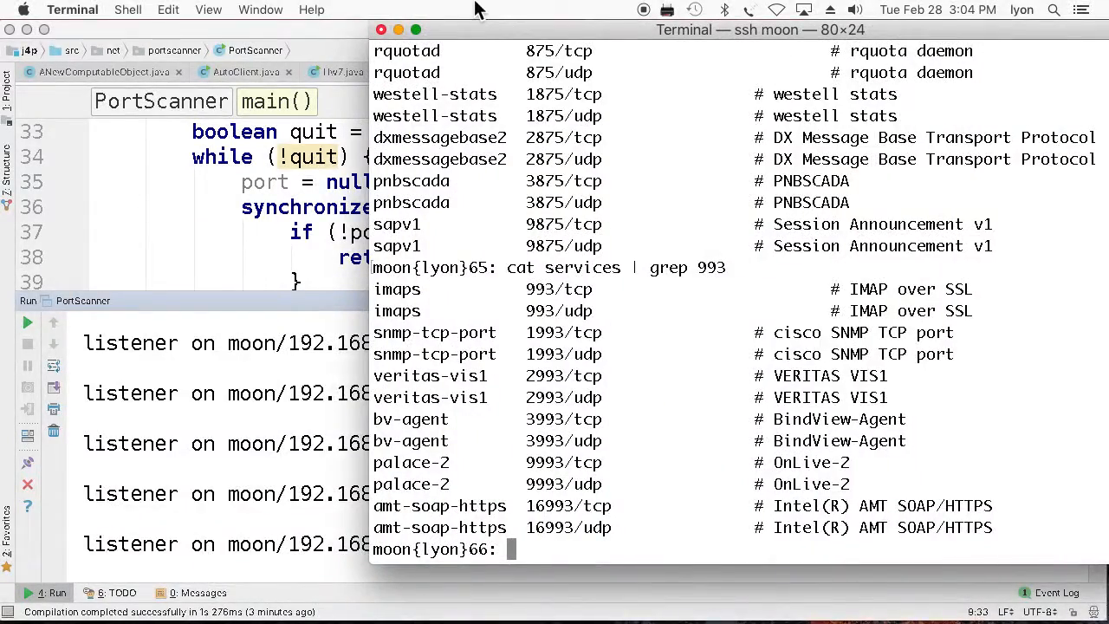
pyautogui.write('cat services | grep 99')
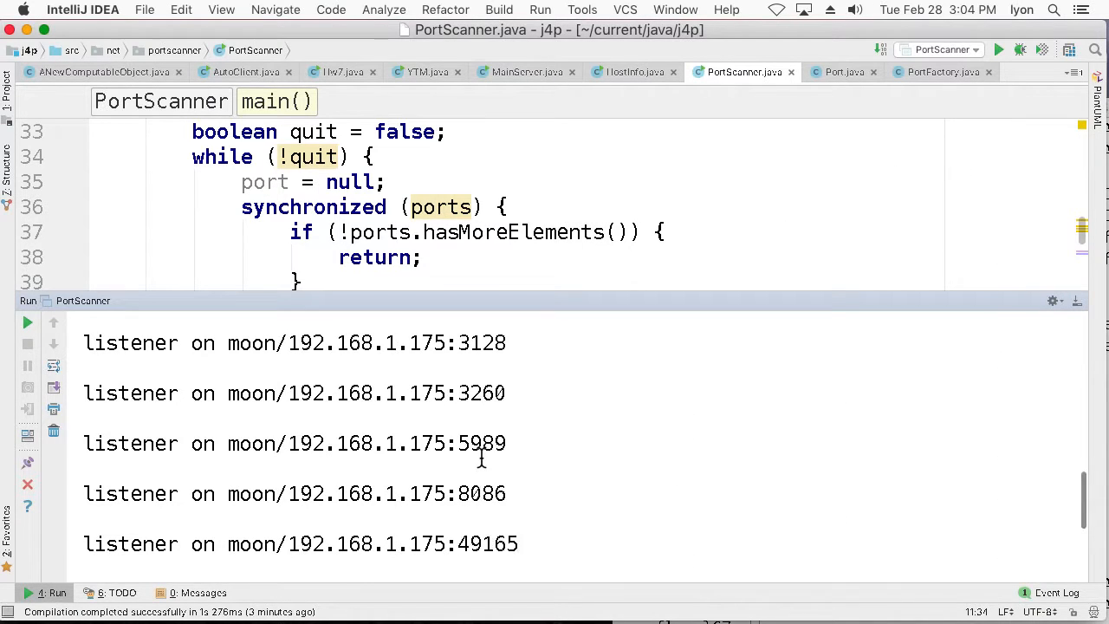
# Step: Select port 5989 in the scan output and identify it as wbem-https in services
pyautogui.doubleClick(481, 442)
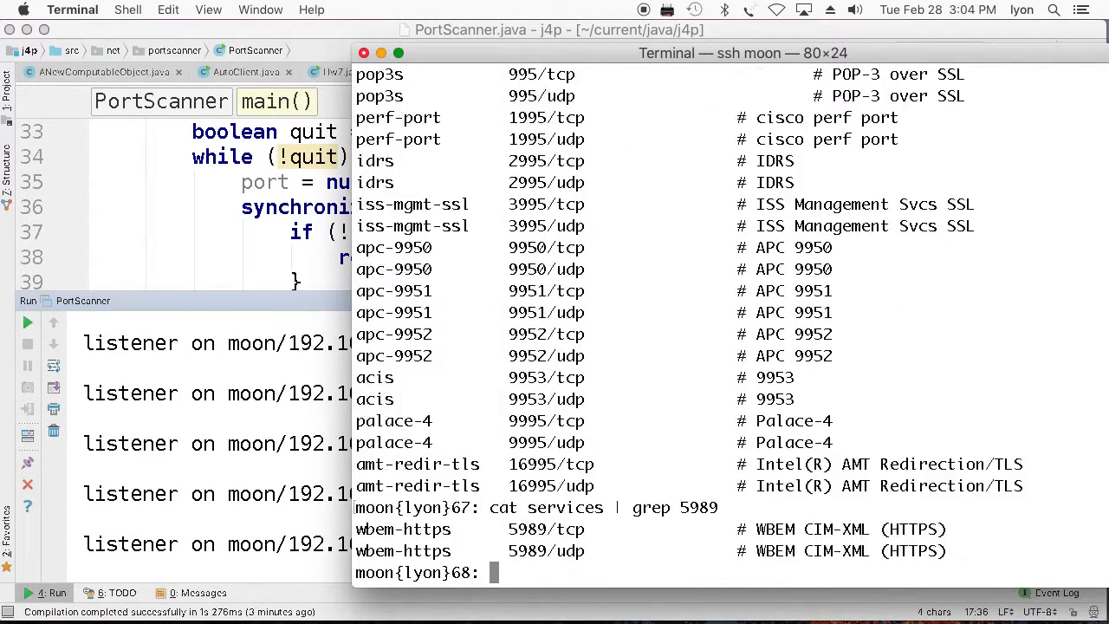
pyautogui.moveTo(368, 206)
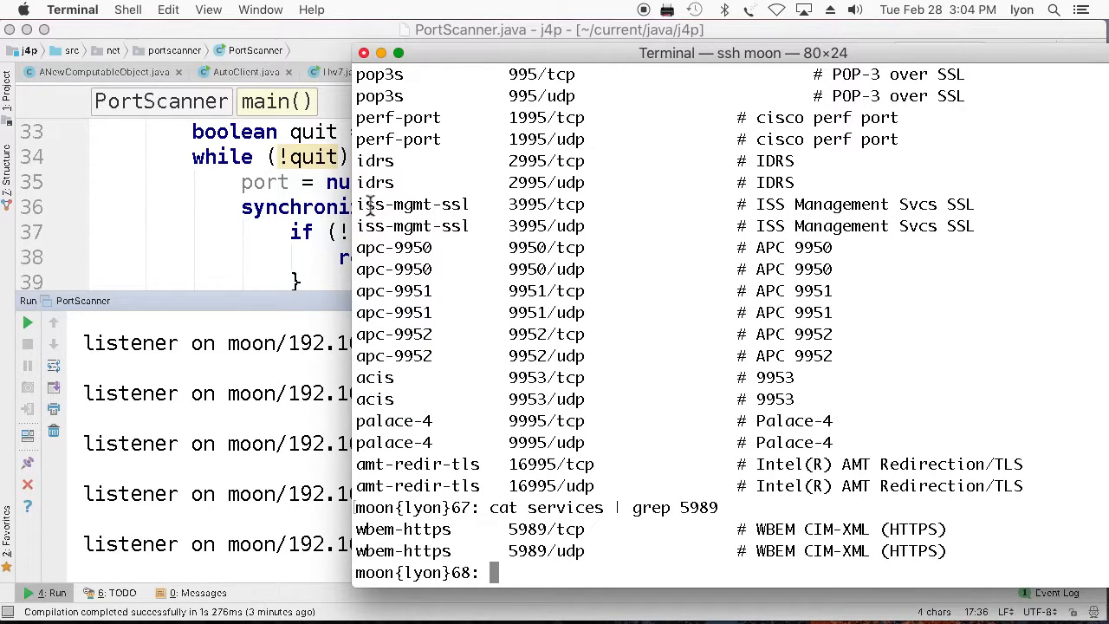
pyautogui.moveTo(455, 528)
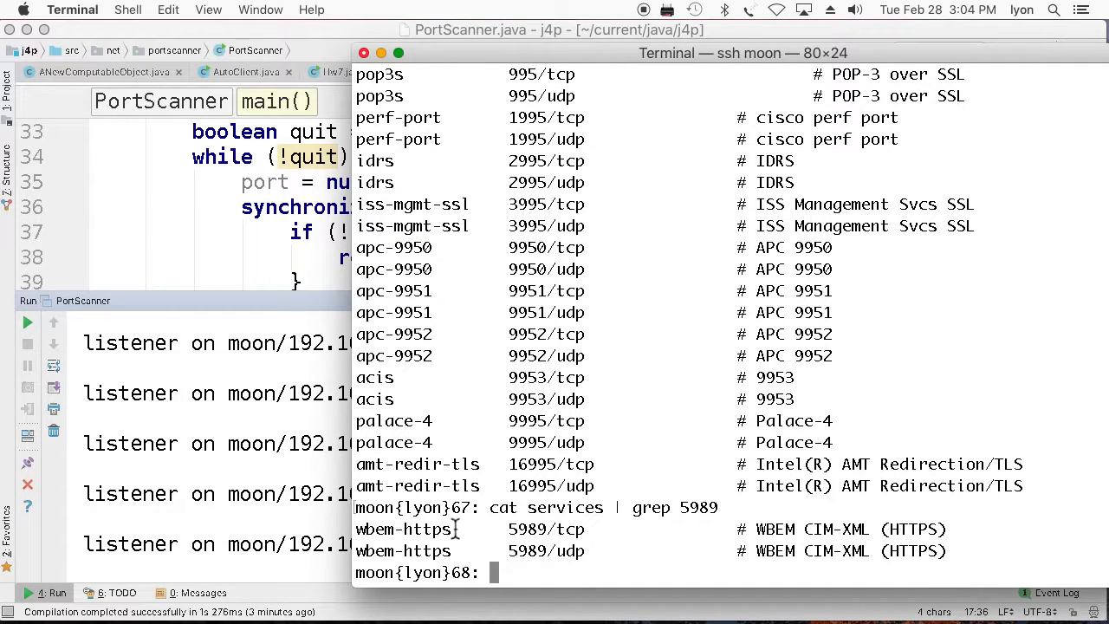
pyautogui.doubleClick(403, 528)
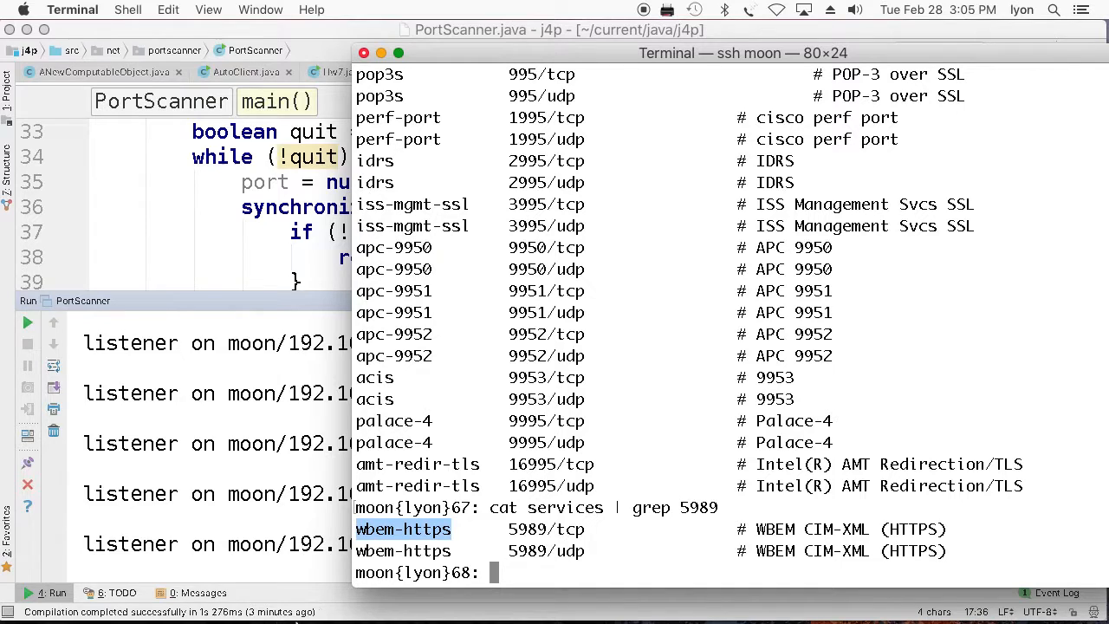
pyautogui.moveTo(163, 600)
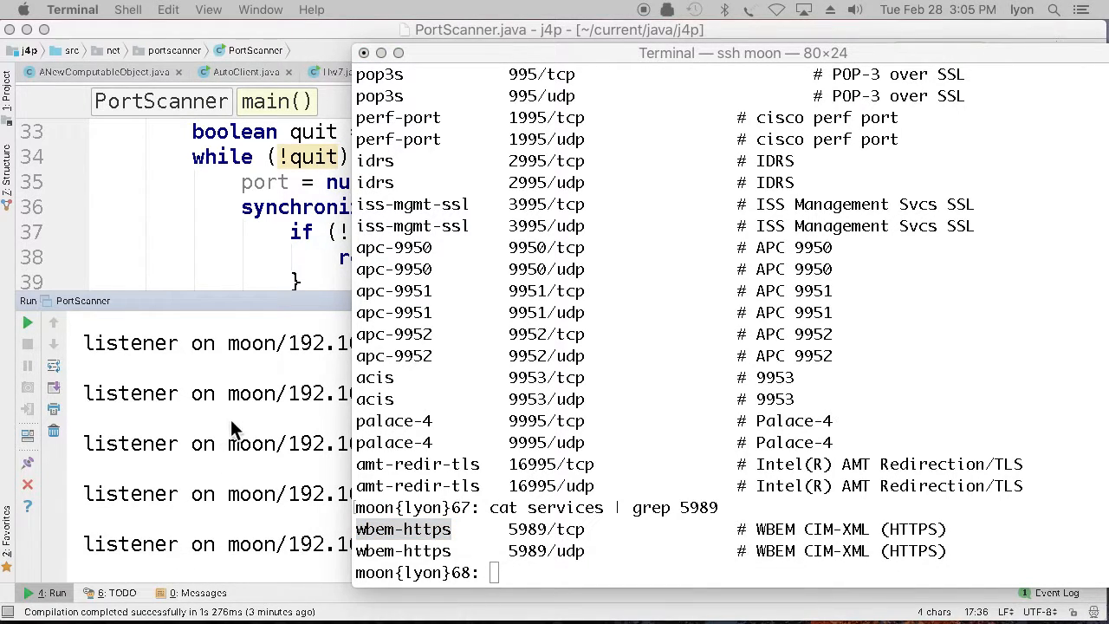
pyautogui.moveTo(204, 457)
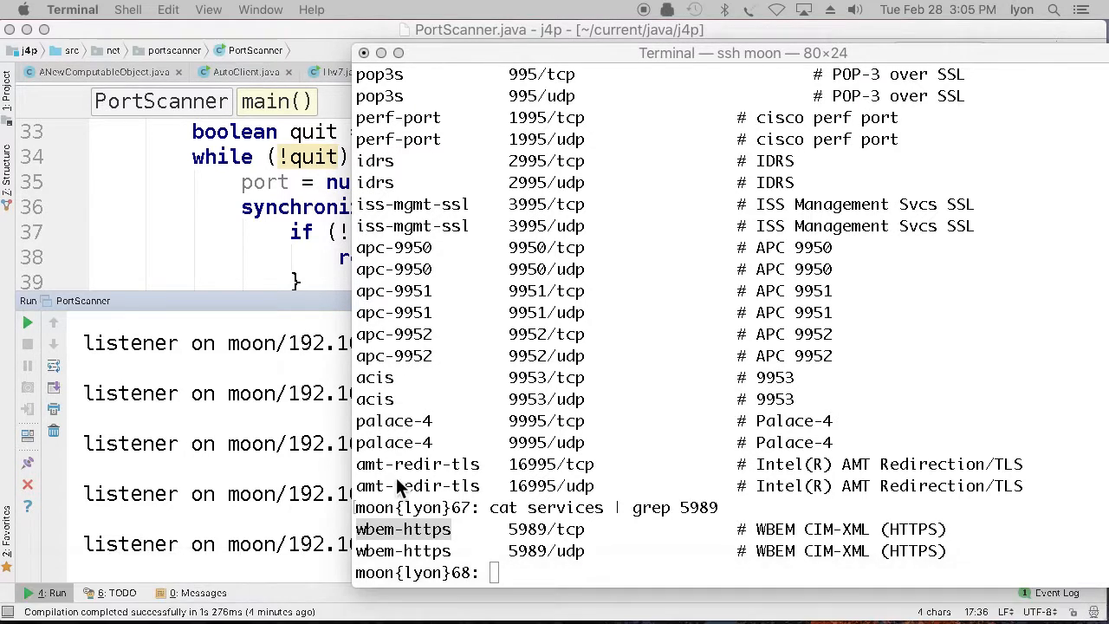
pyautogui.moveTo(814, 396)
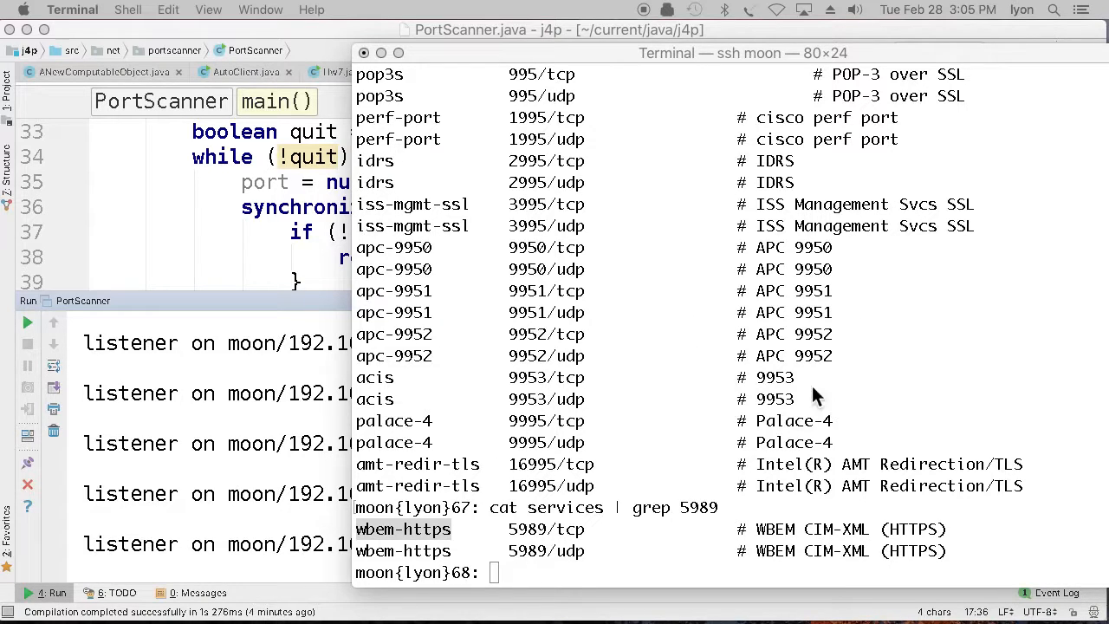
pyautogui.moveTo(420, 293)
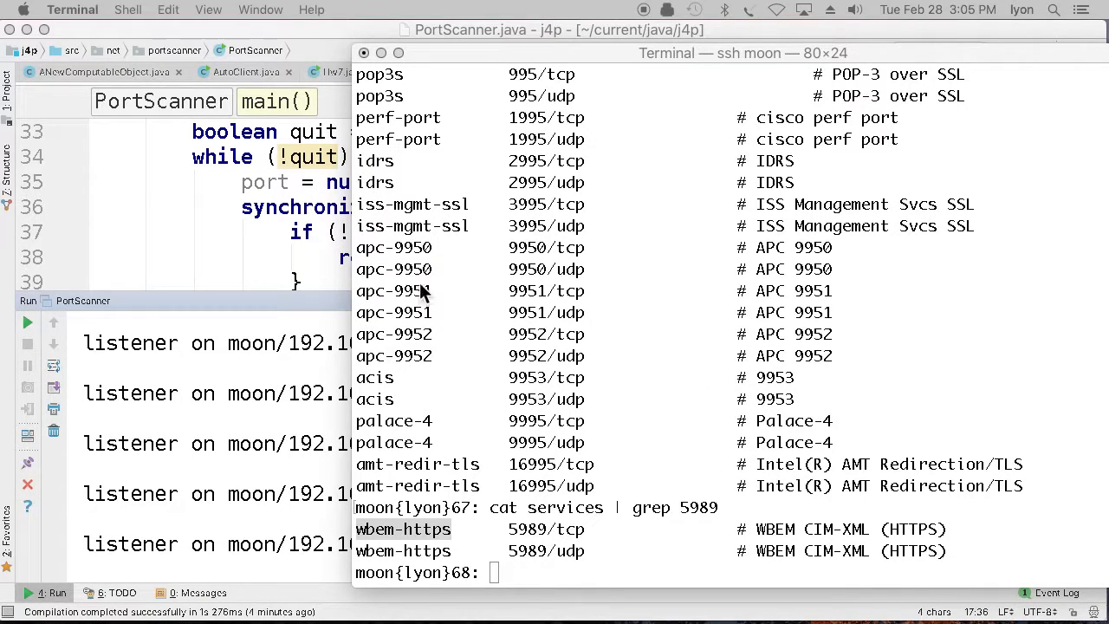
pyautogui.doubleClick(394, 269)
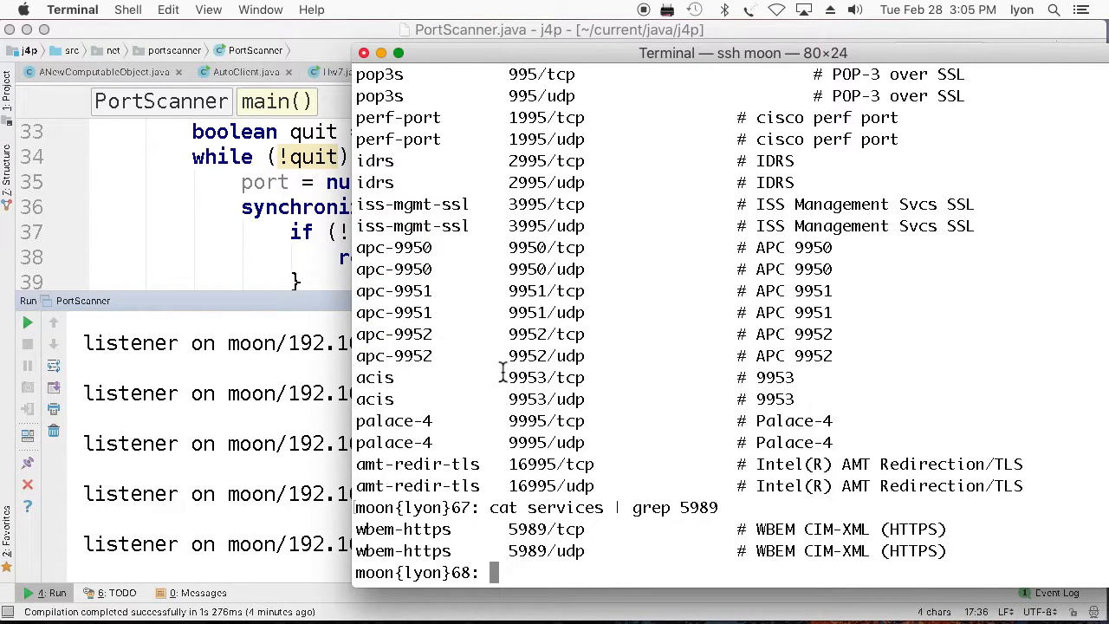
# Step: Run uptime on moon and select the first load average figure, 0.07
pyautogui.write('uptime')
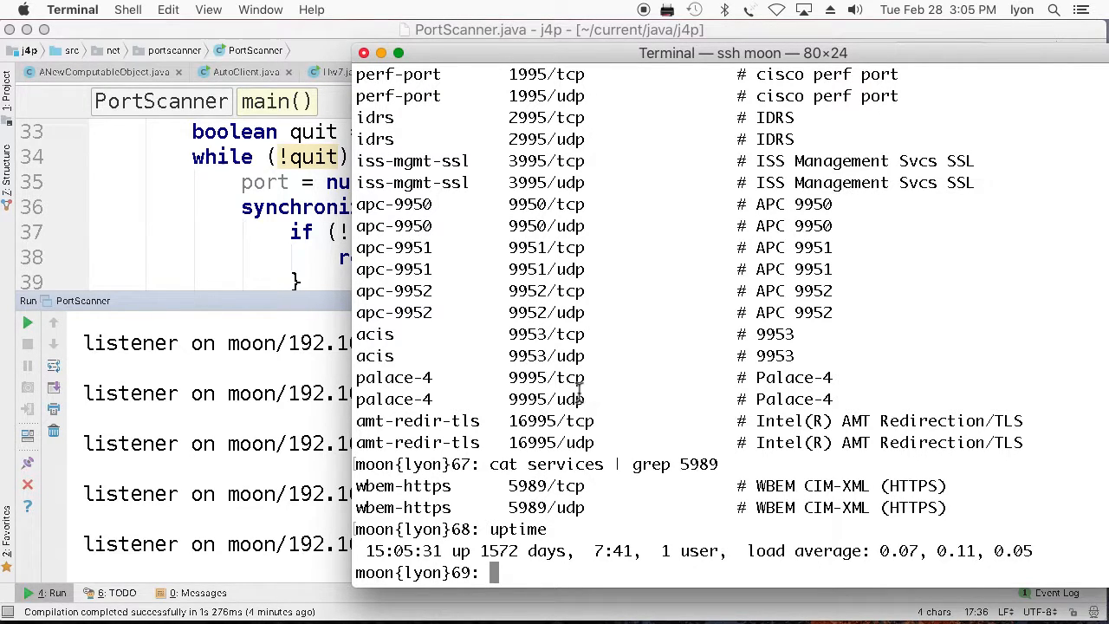
pyautogui.doubleClick(897, 551)
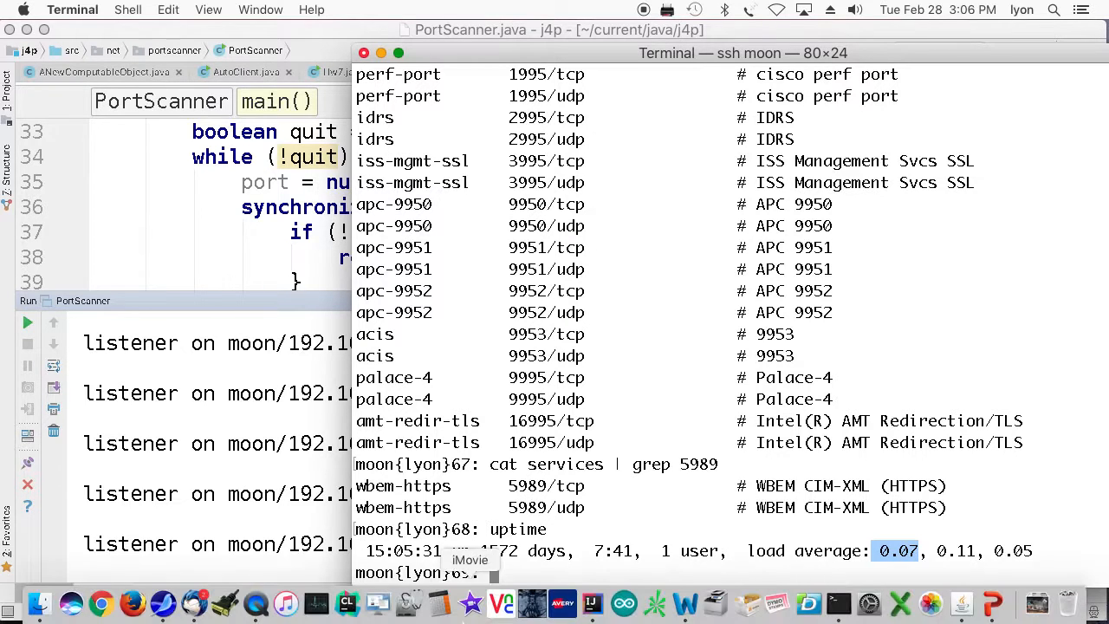
pyautogui.moveTo(255, 601)
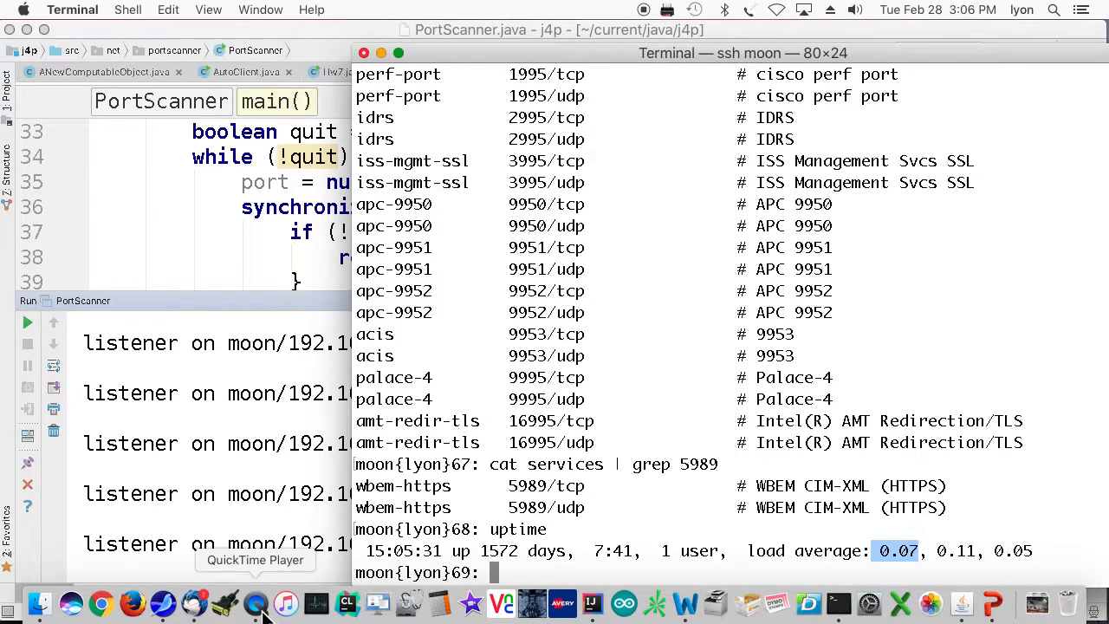